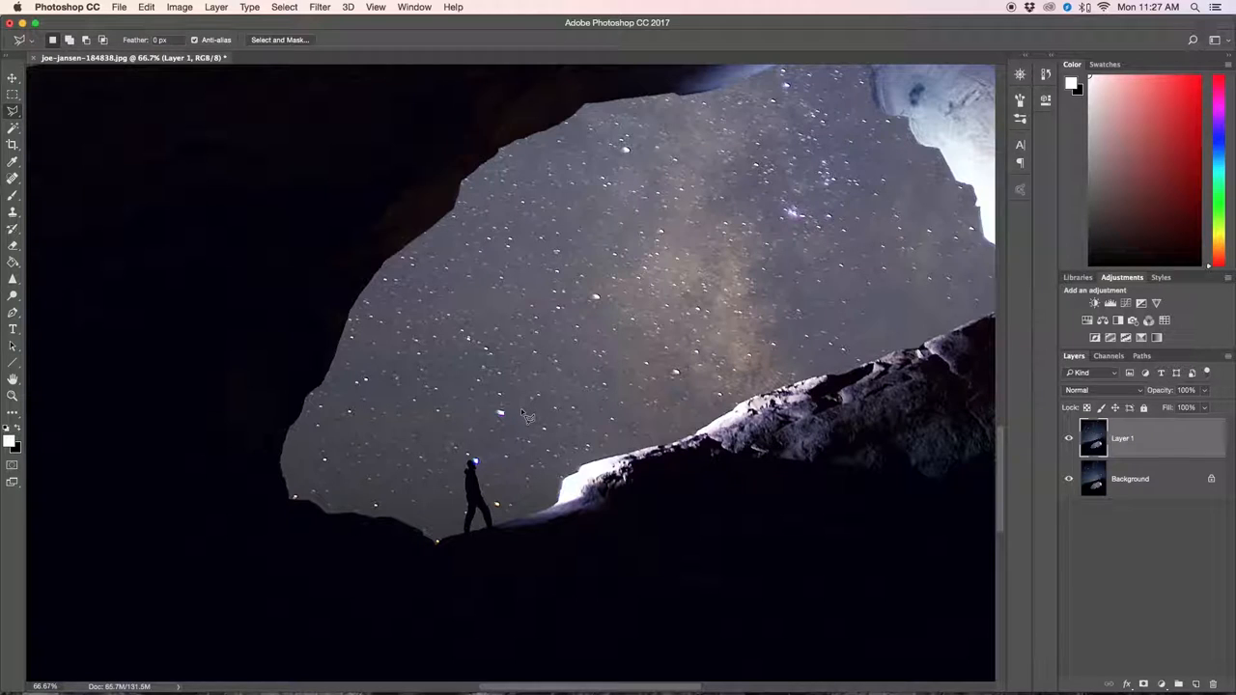
{"action": "mouse_move", "coordinate": [479, 472]}
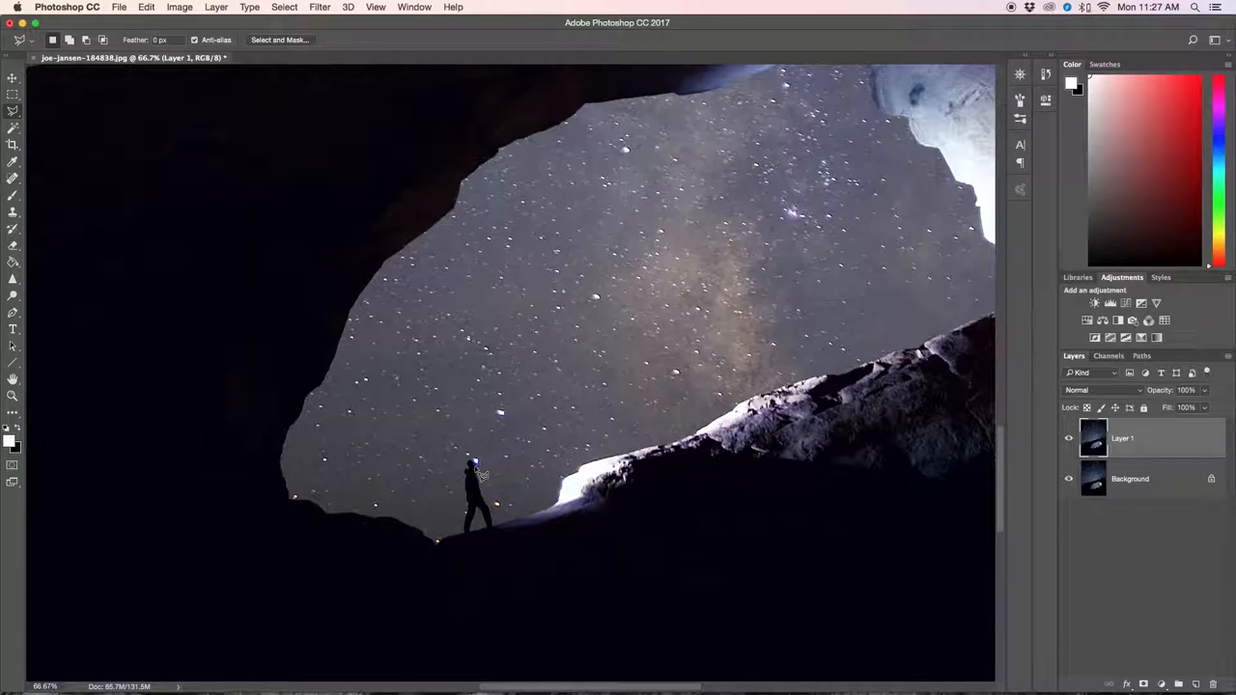
{"action": "mouse_move", "coordinate": [529, 464]}
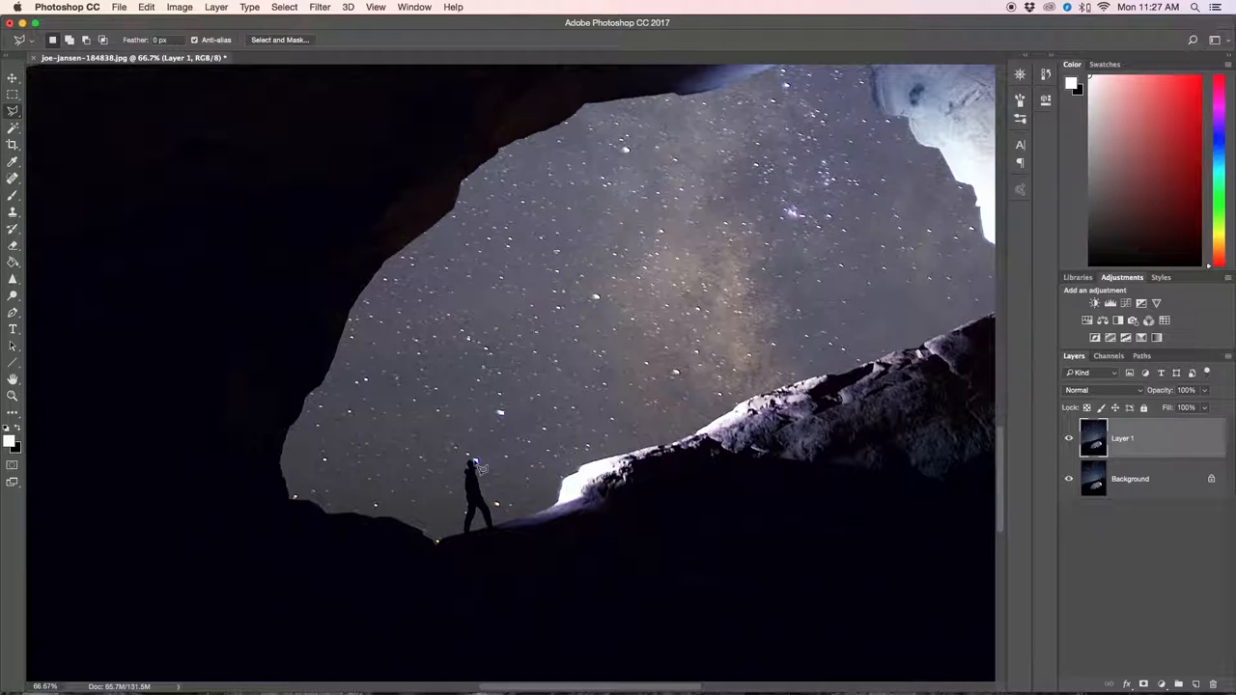
Trace and close a narrow wedge selection from the hiker's headlamp up into the sky with the Polygonal Lasso.
{"action": "left_click_drag", "start_coordinate": [474, 463], "coordinate": [660, 248]}
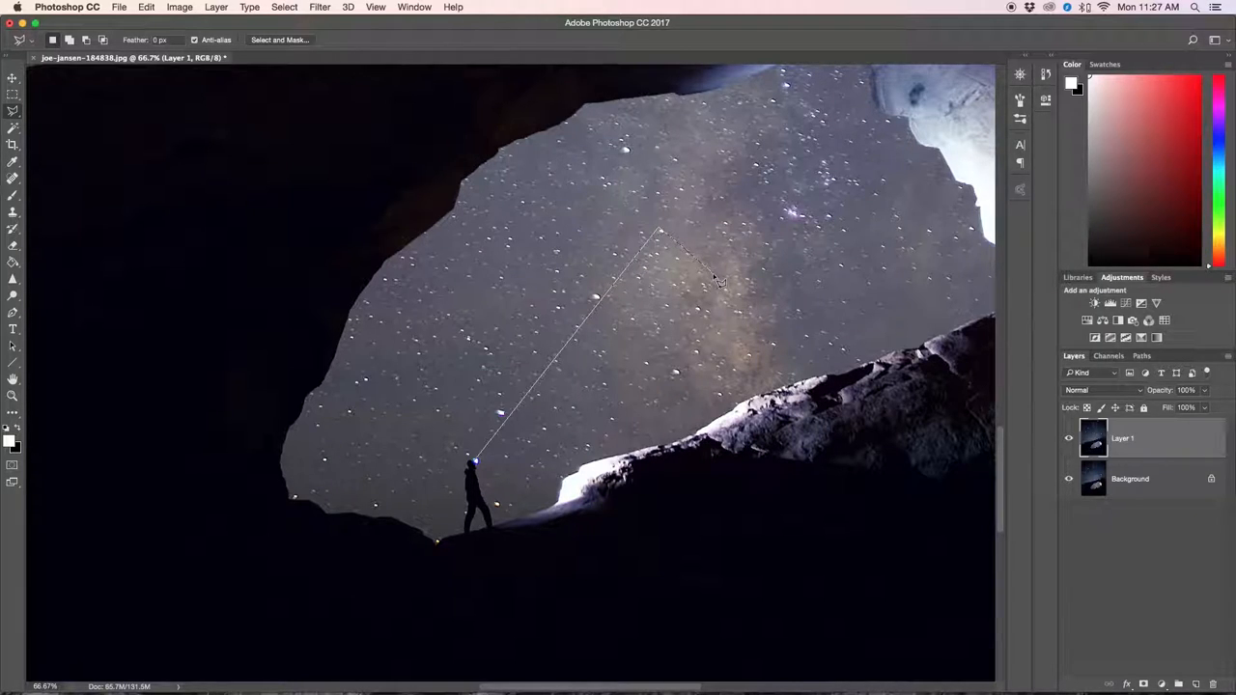
{"action": "left_click", "coordinate": [475, 465]}
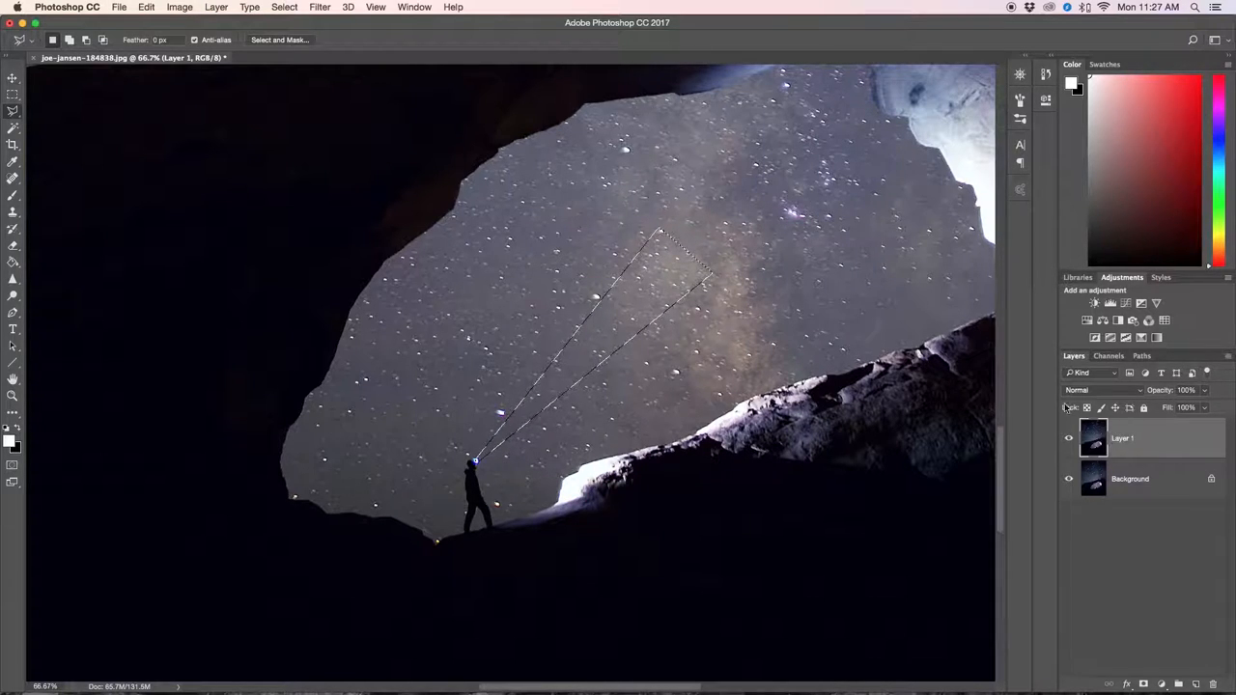
{"action": "left_click", "coordinate": [1111, 303]}
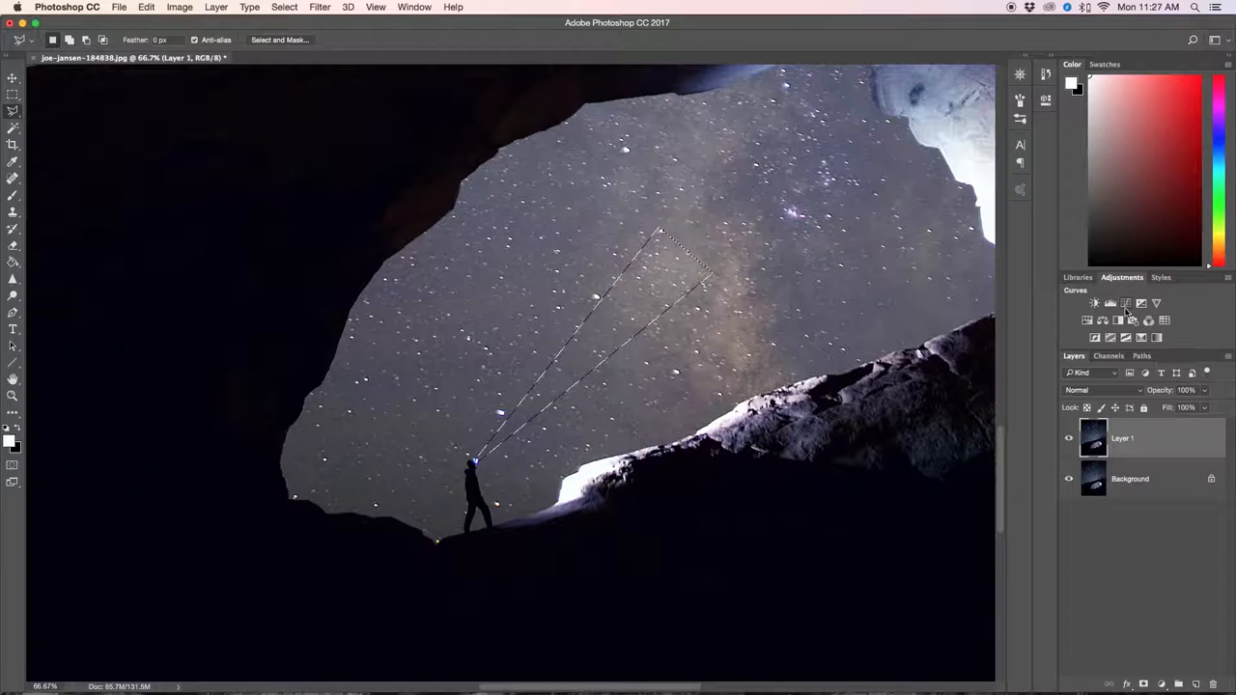
Add a Curves adjustment to the wedge, lift the RGB curve to brighten it and tweak the Blue channel for a bluish tint.
{"action": "left_click", "coordinate": [1093, 304]}
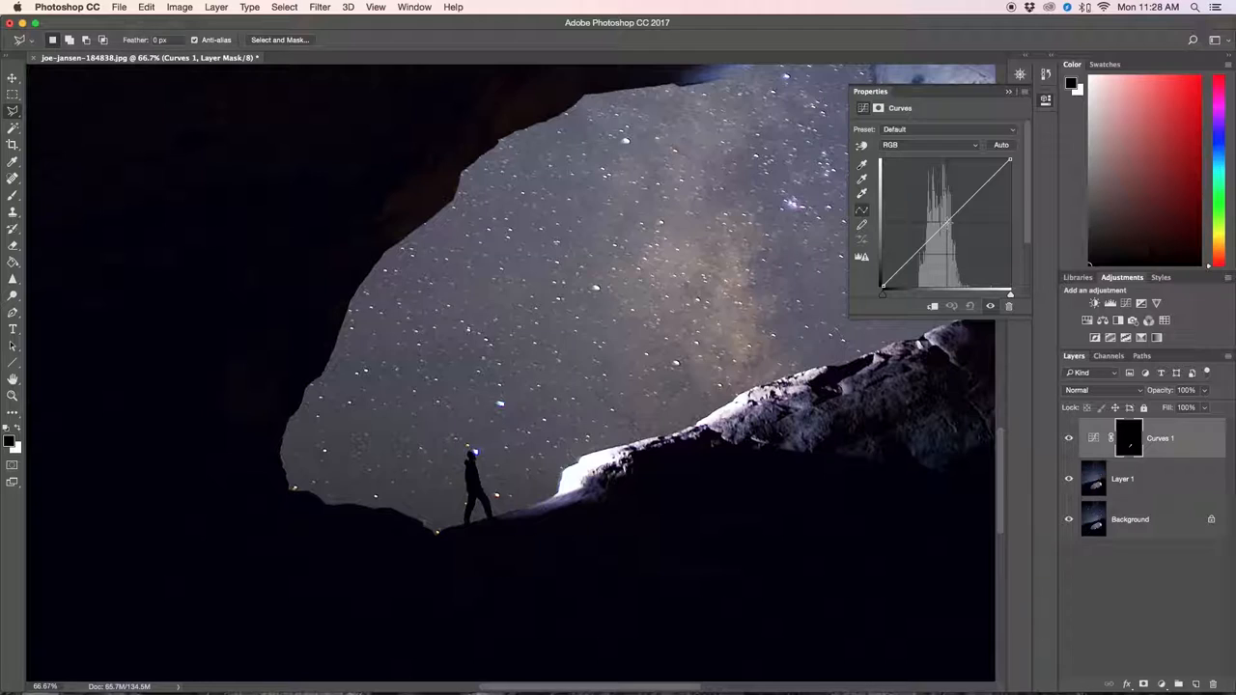
{"action": "left_click_drag", "start_coordinate": [946, 222], "coordinate": [937, 197]}
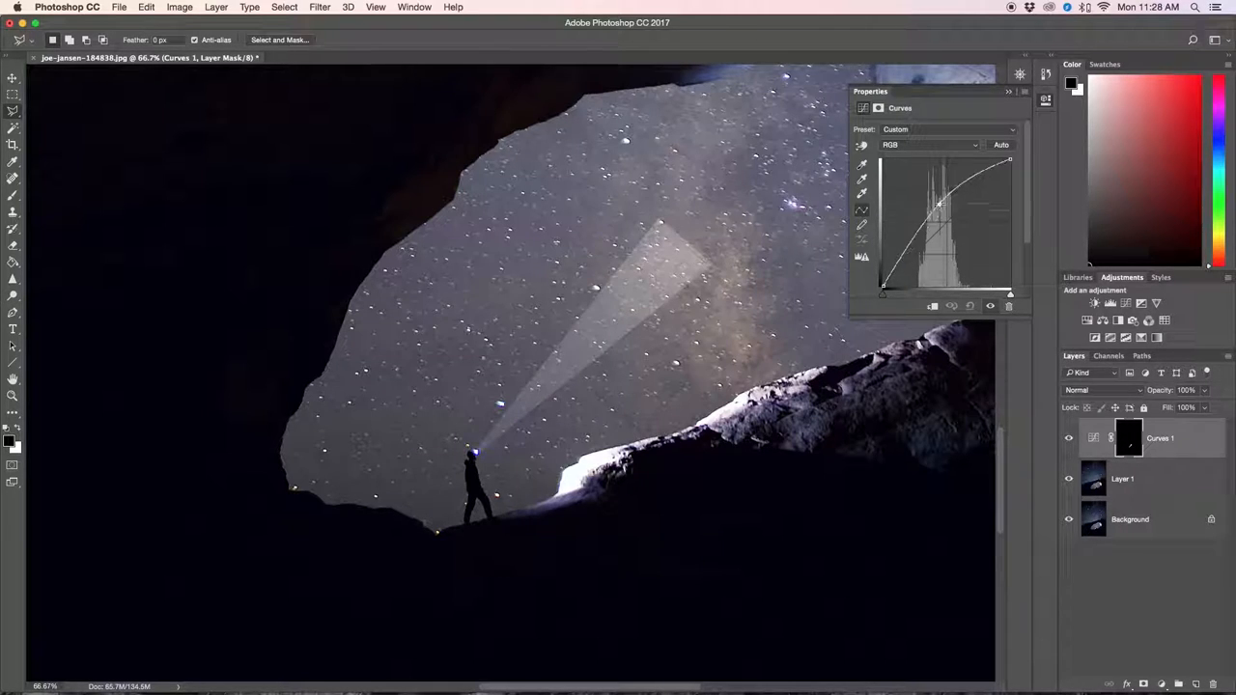
{"action": "left_click_drag", "start_coordinate": [937, 209], "coordinate": [937, 197]}
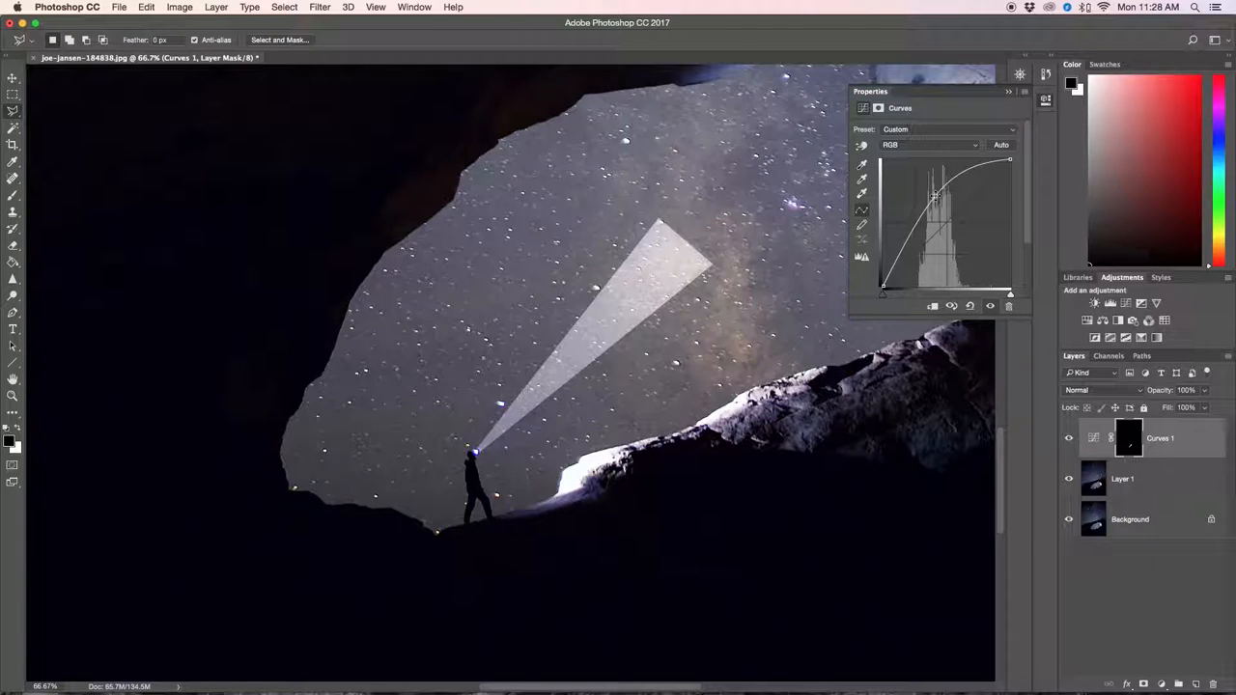
{"action": "left_click", "coordinate": [927, 143]}
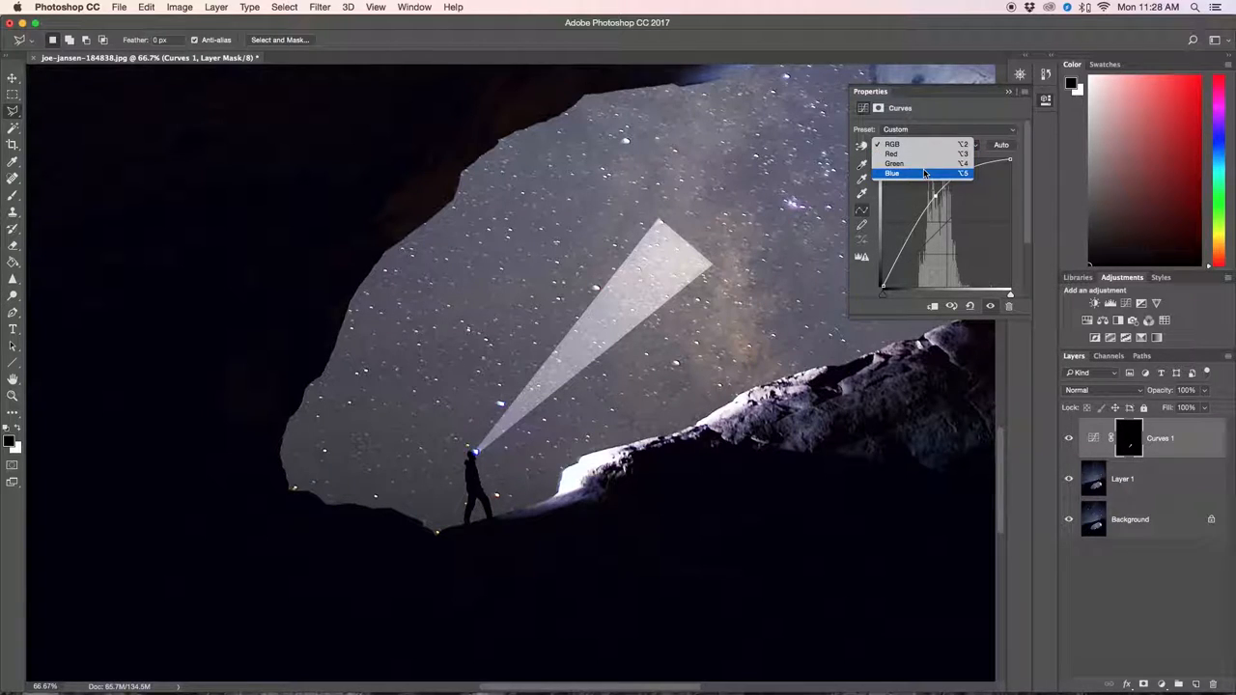
{"action": "left_click", "coordinate": [892, 174]}
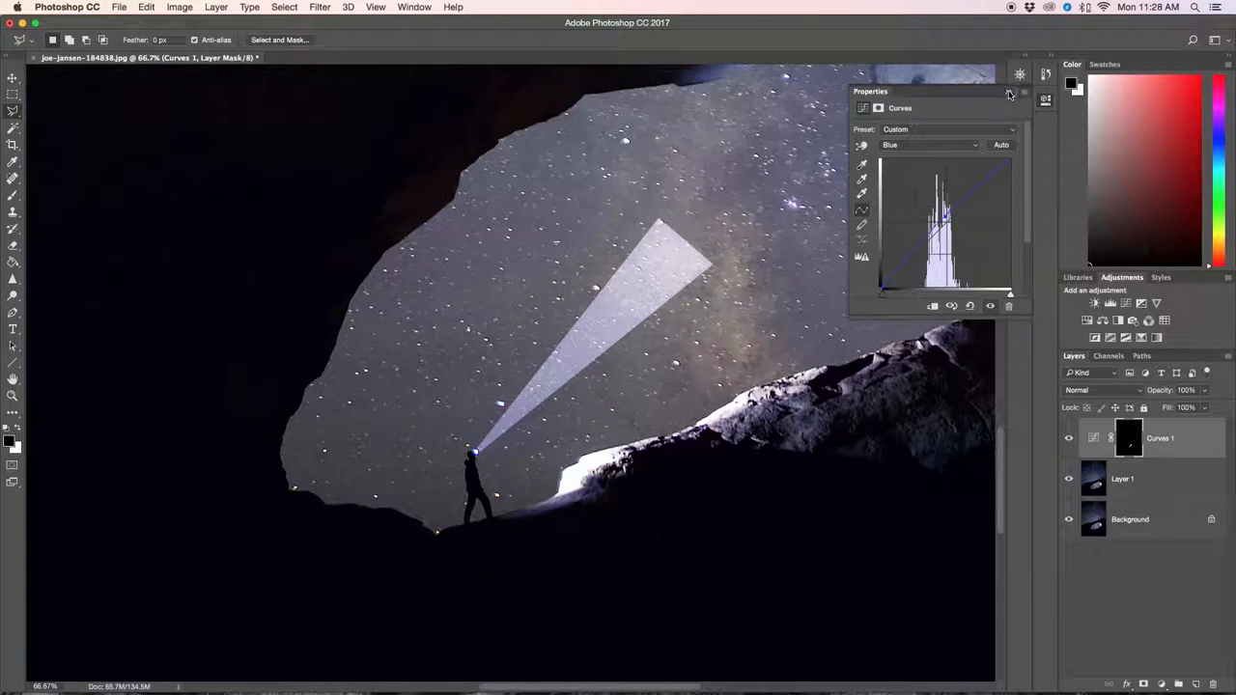
{"action": "left_click", "coordinate": [1008, 92]}
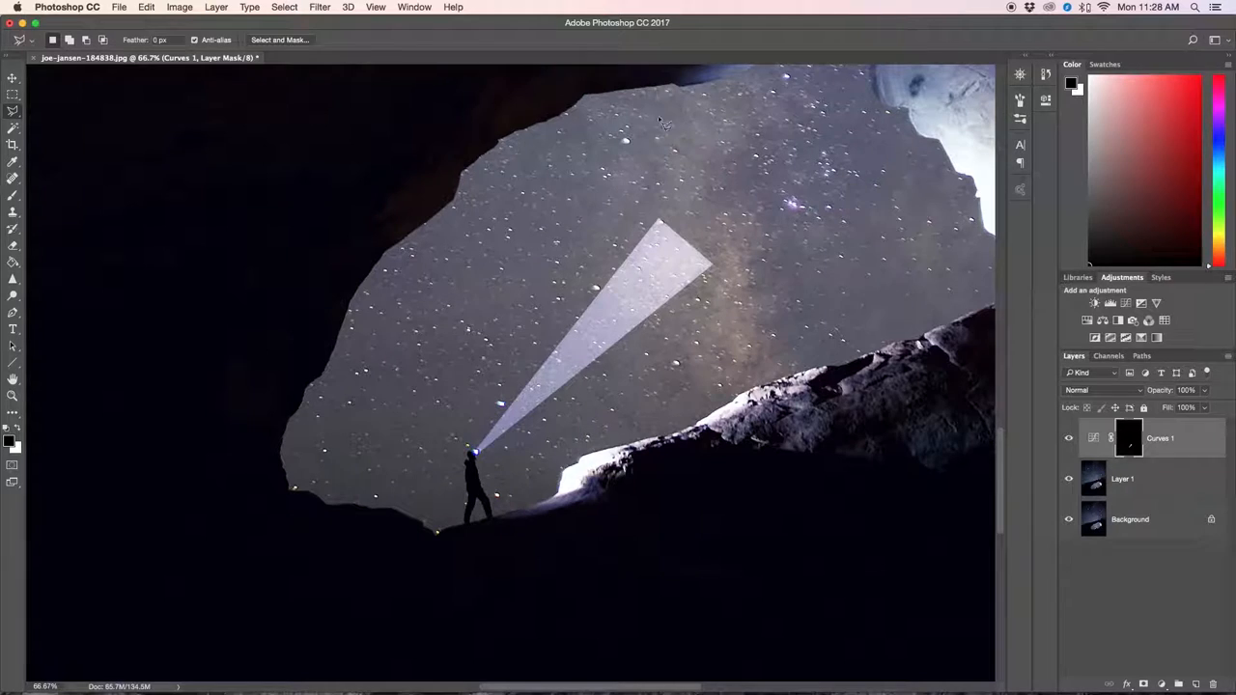
Apply a Gaussian Blur to the Curves 1 mask so the wedge fades into a soft glowing ray.
{"action": "left_click", "coordinate": [348, 8]}
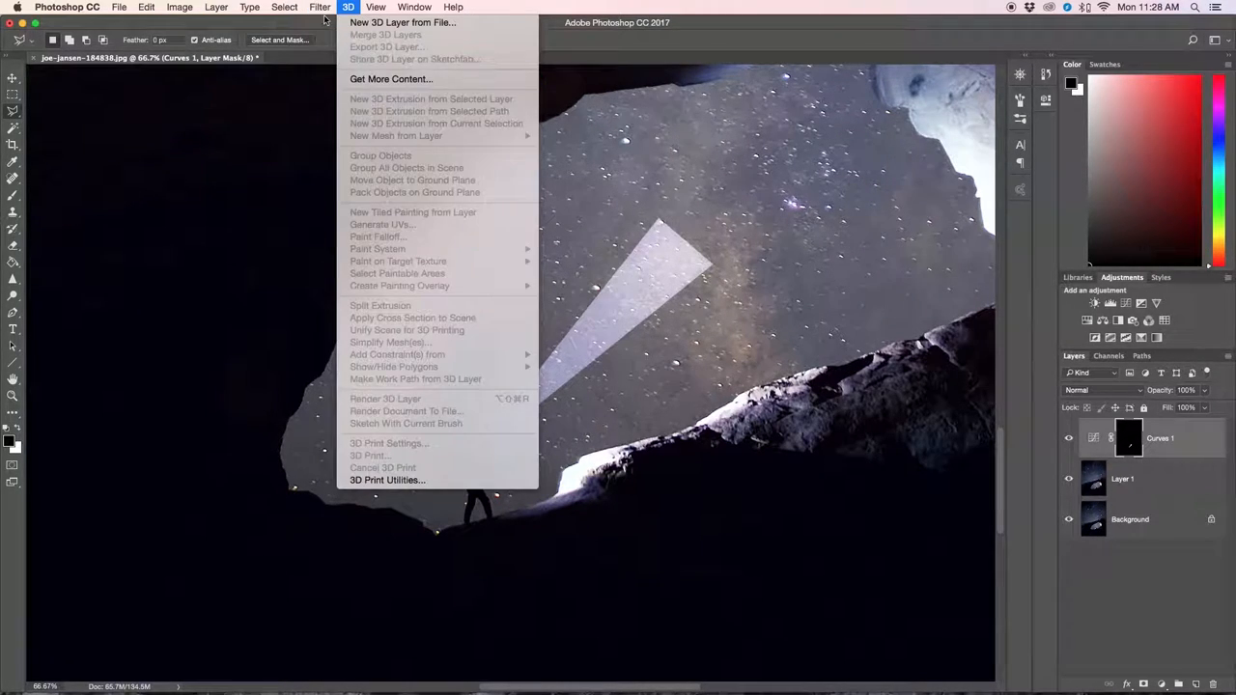
{"action": "left_click", "coordinate": [321, 8]}
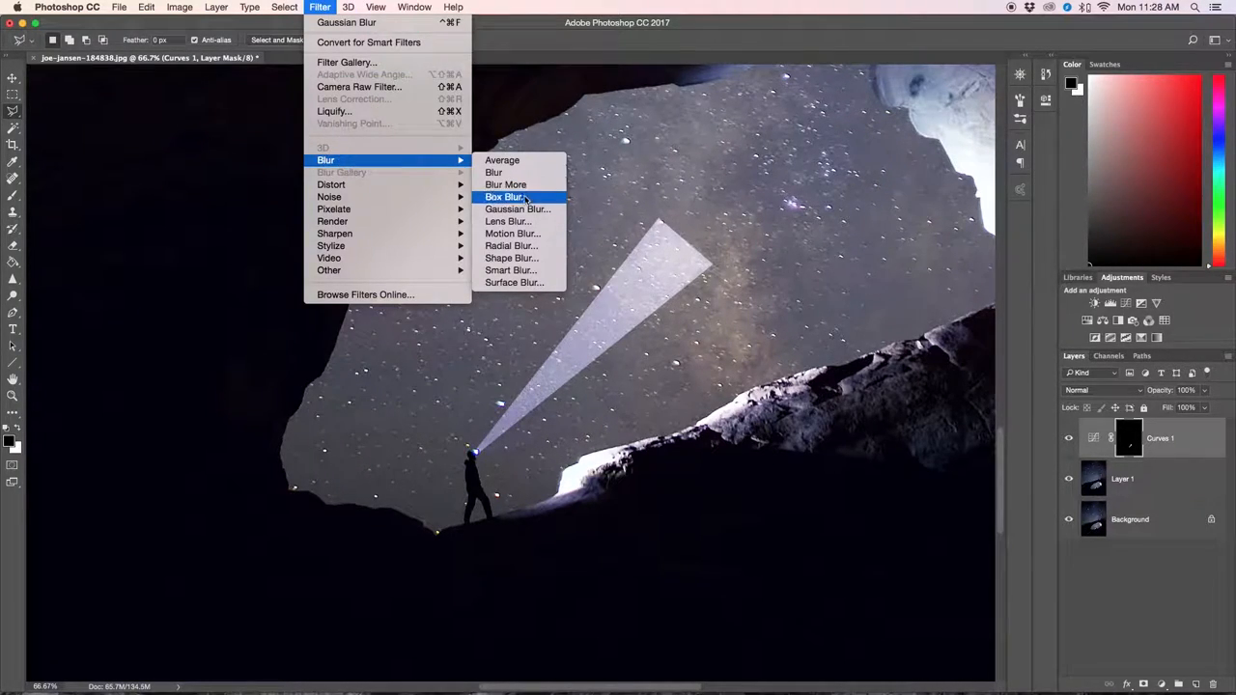
{"action": "left_click", "coordinate": [517, 209]}
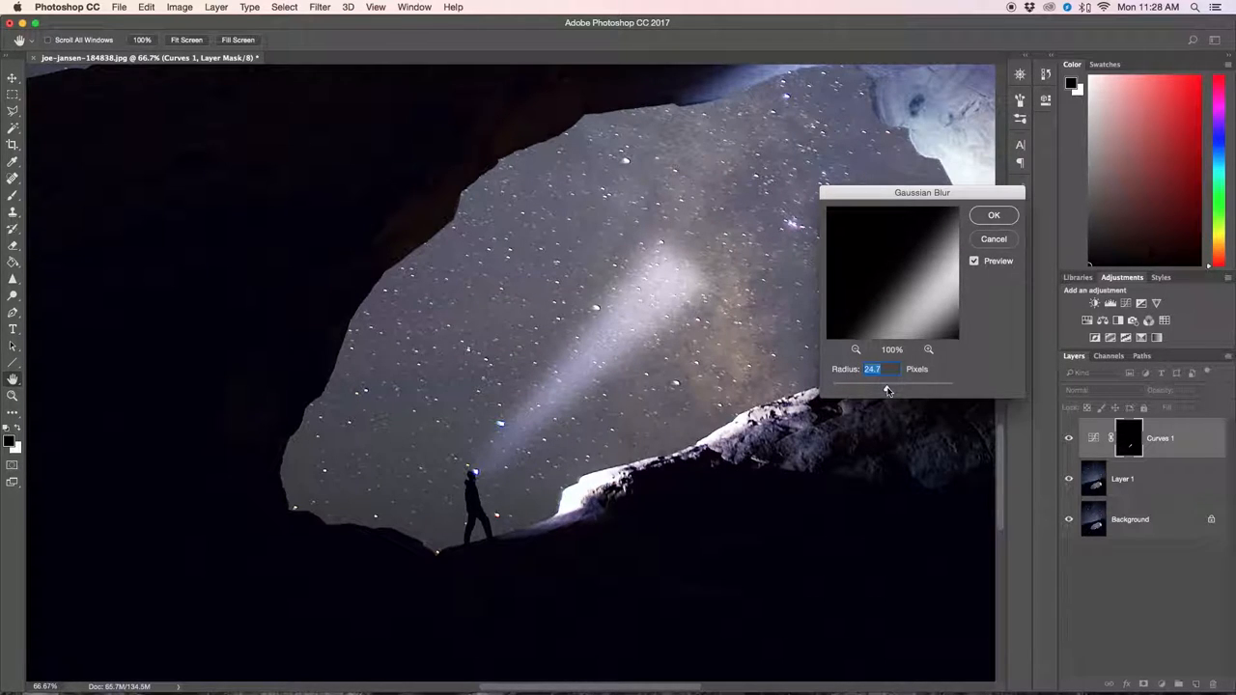
{"action": "left_click_drag", "start_coordinate": [878, 390], "coordinate": [887, 390]}
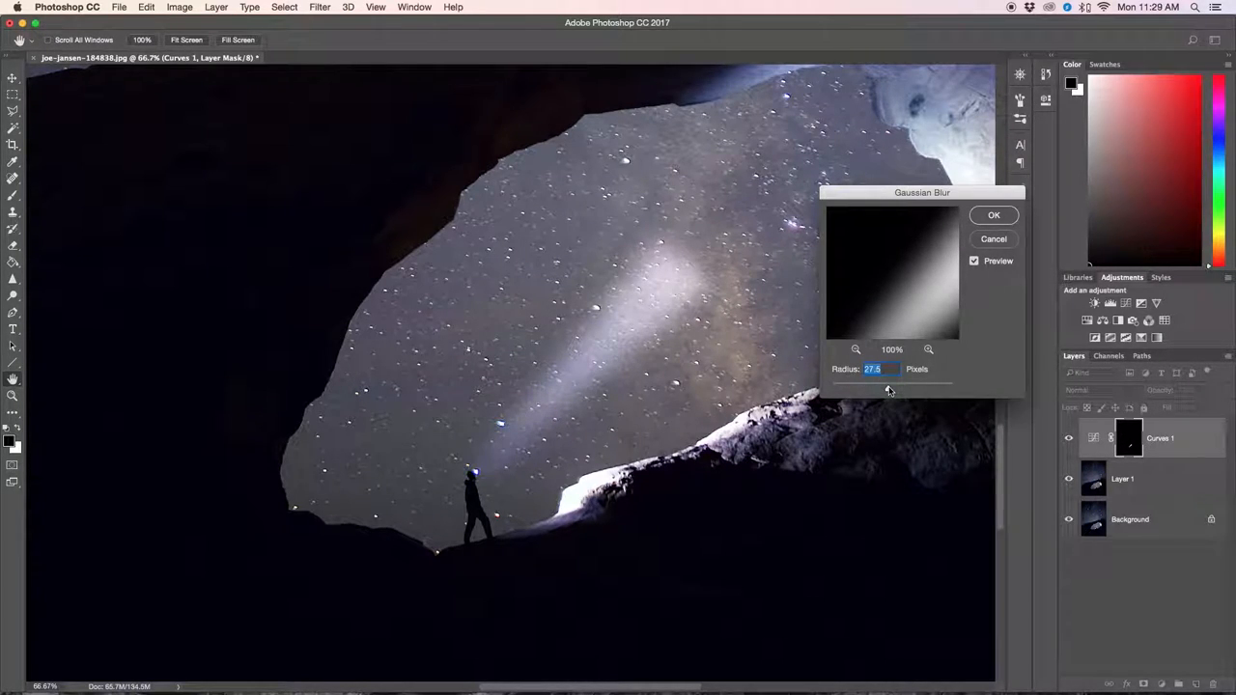
{"action": "left_click_drag", "start_coordinate": [888, 386], "coordinate": [896, 386]}
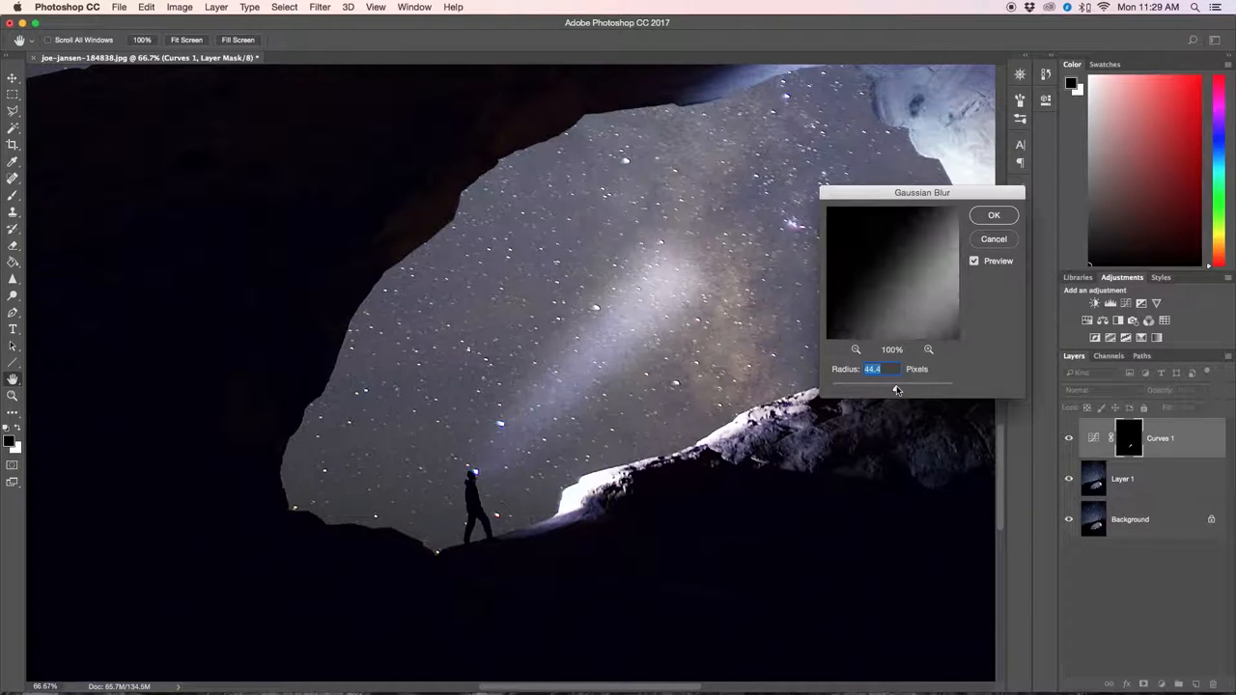
{"action": "left_click_drag", "start_coordinate": [887, 383], "coordinate": [869, 382]}
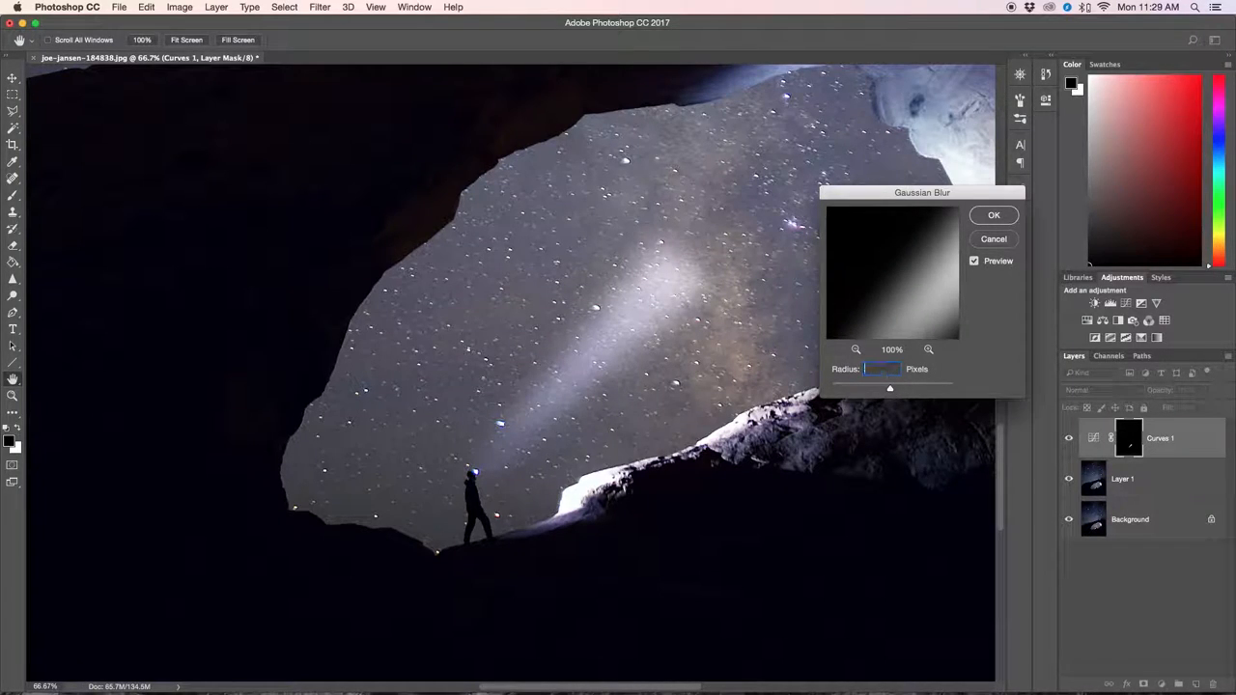
{"action": "left_click", "coordinate": [993, 215]}
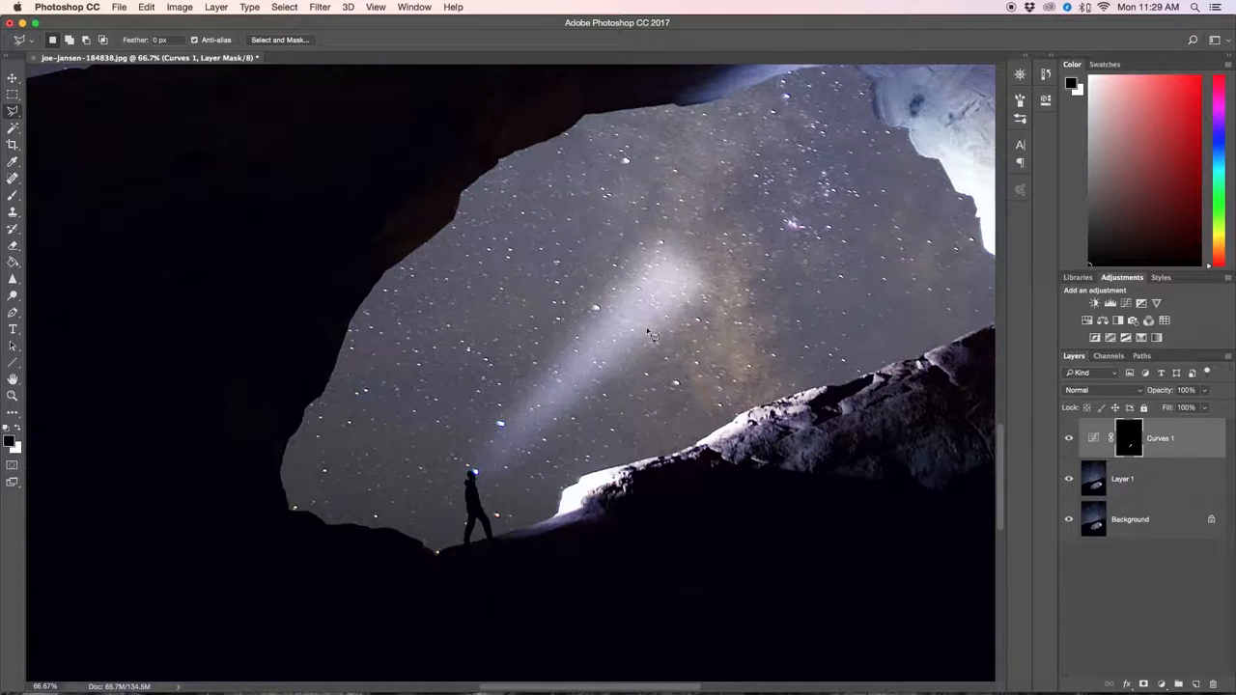
{"action": "mouse_move", "coordinate": [203, 475]}
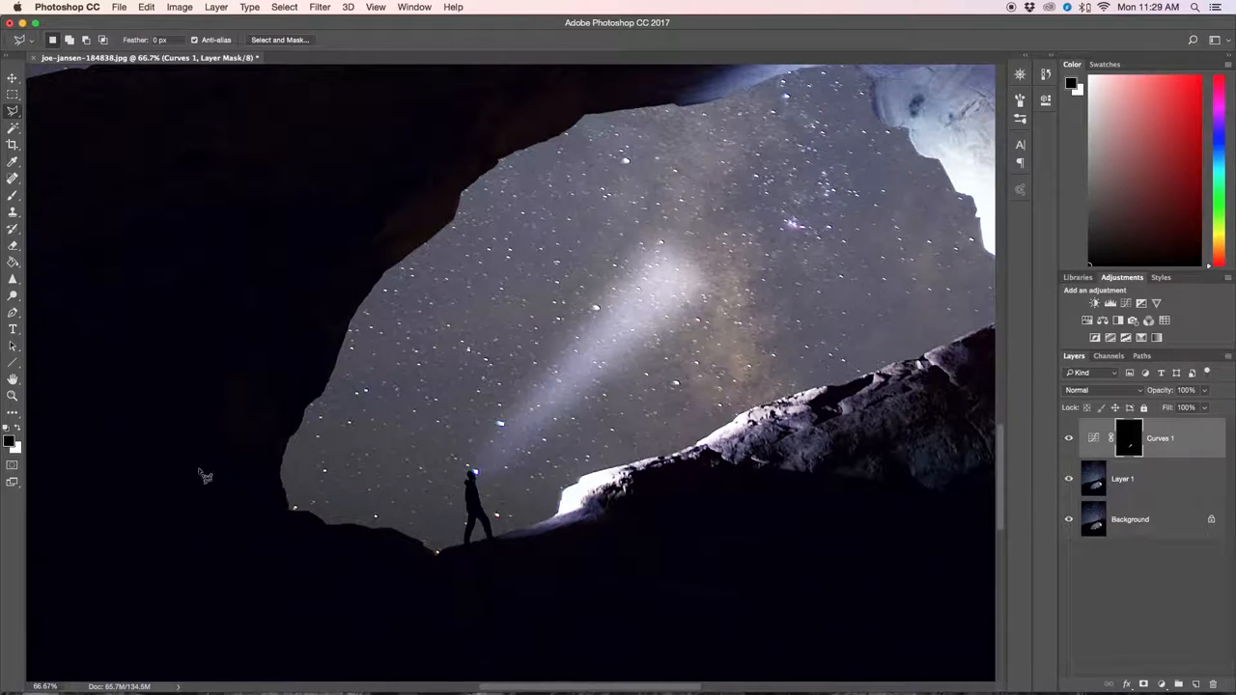
{"action": "mouse_move", "coordinate": [487, 483]}
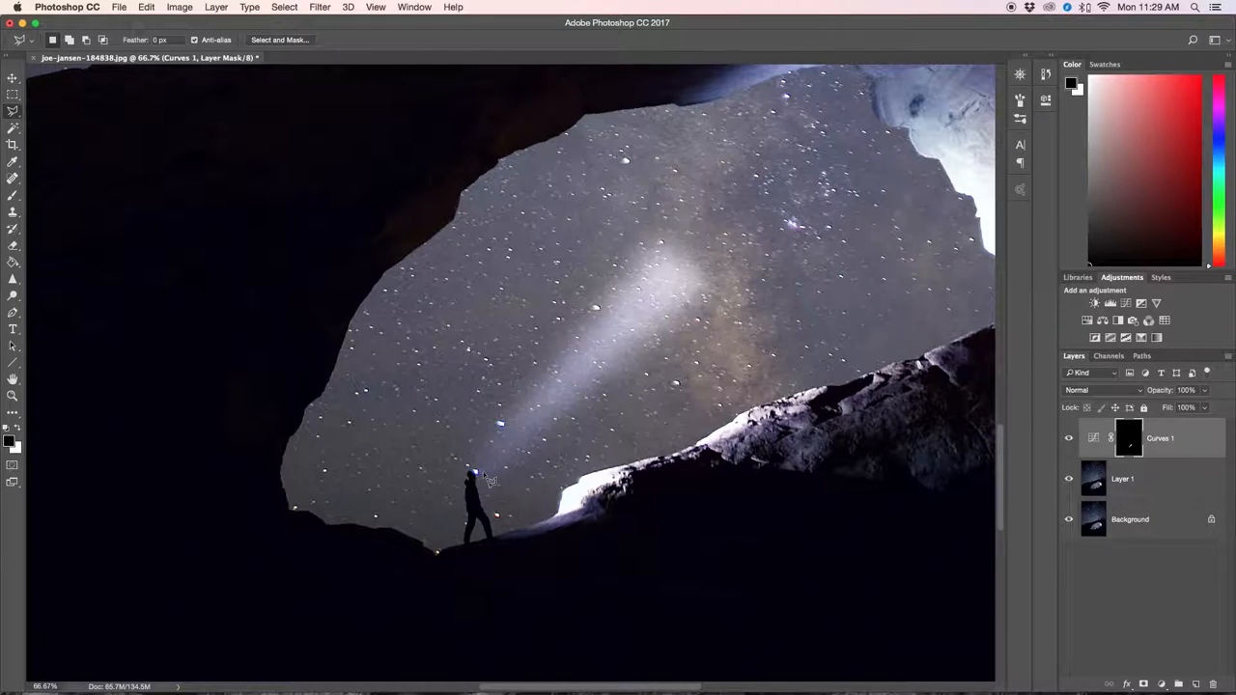
{"action": "mouse_move", "coordinate": [482, 479]}
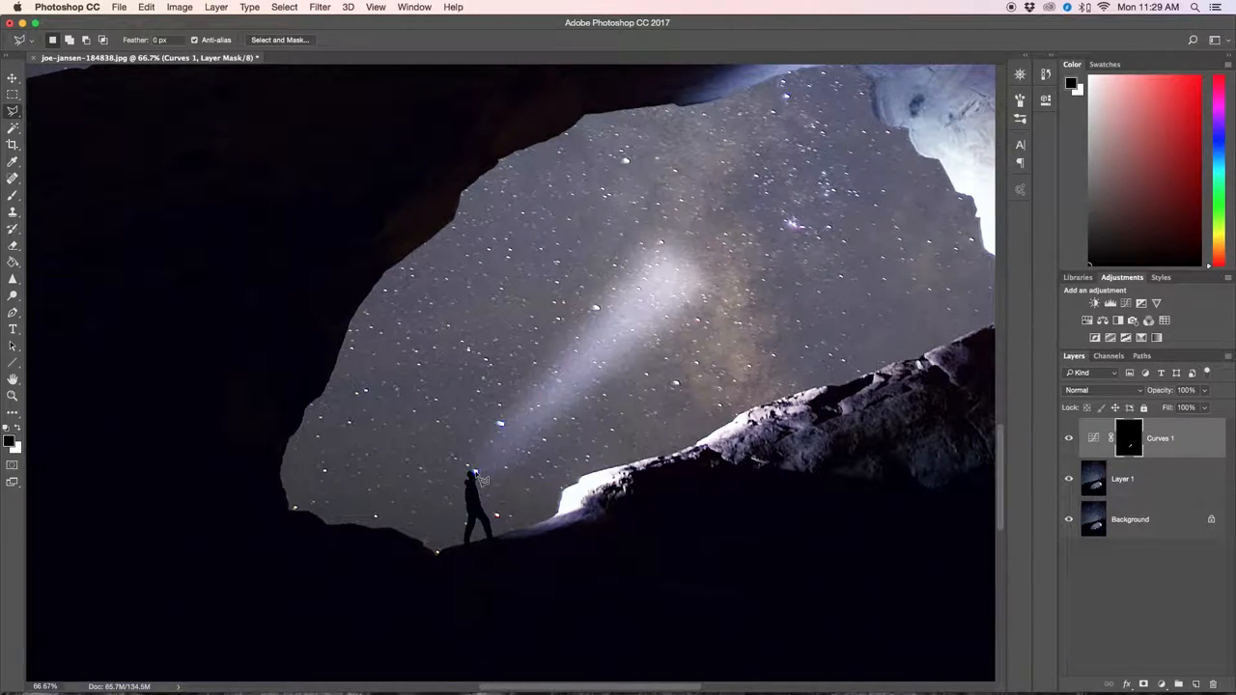
Lasso a thinner triangular selection from the headlamp inside the blurred beam.
{"action": "left_click_drag", "start_coordinate": [474, 474], "coordinate": [622, 319]}
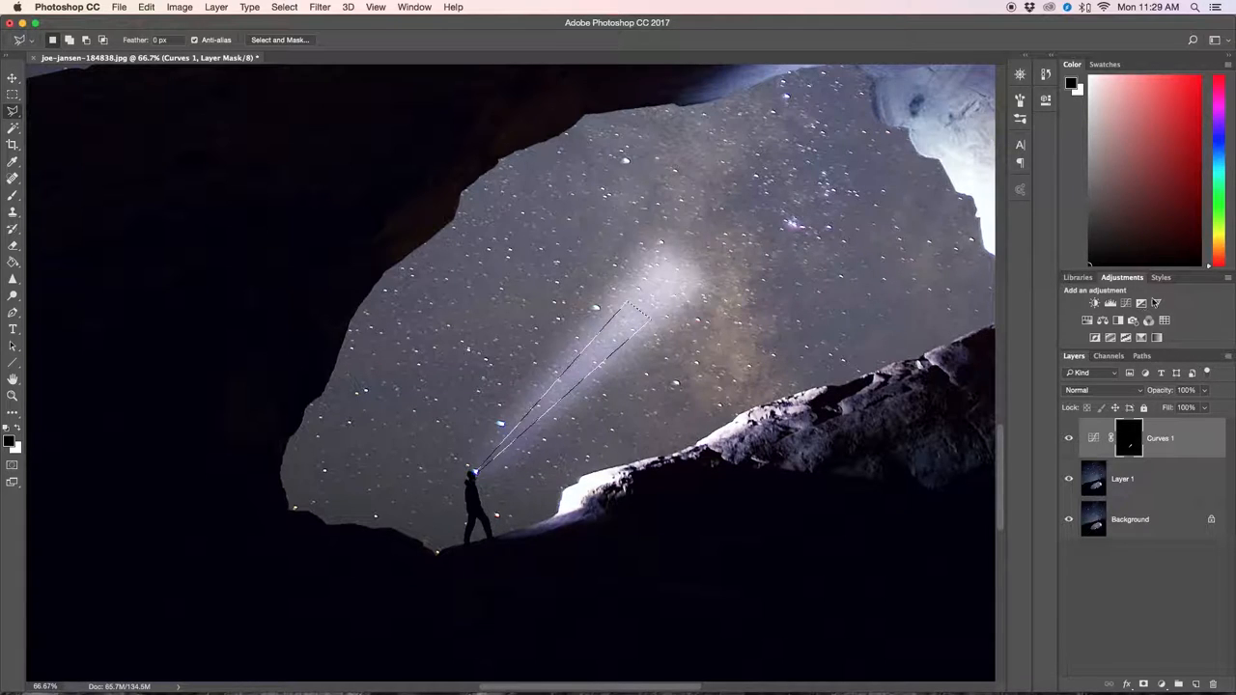
{"action": "mouse_move", "coordinate": [1128, 302]}
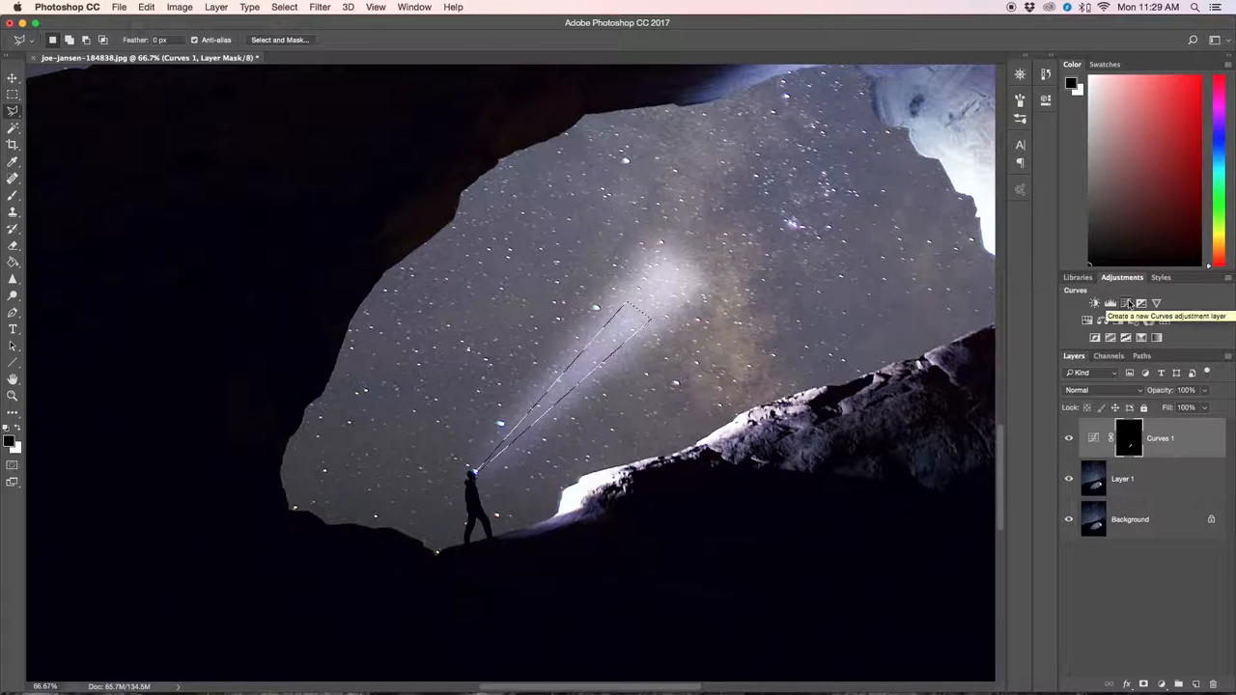
Add a second Curves adjustment and raise its curve to make the narrow wedge a crisp bright core.
{"action": "left_click", "coordinate": [1109, 303]}
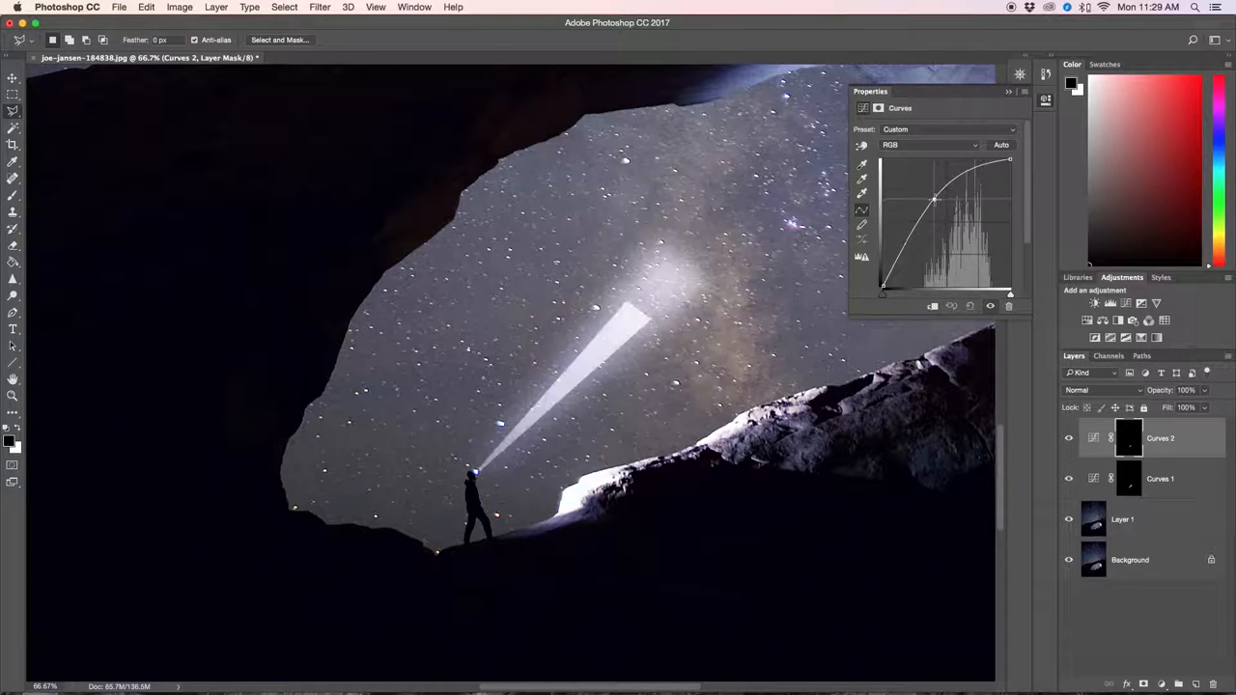
{"action": "left_click_drag", "start_coordinate": [931, 197], "coordinate": [931, 193]}
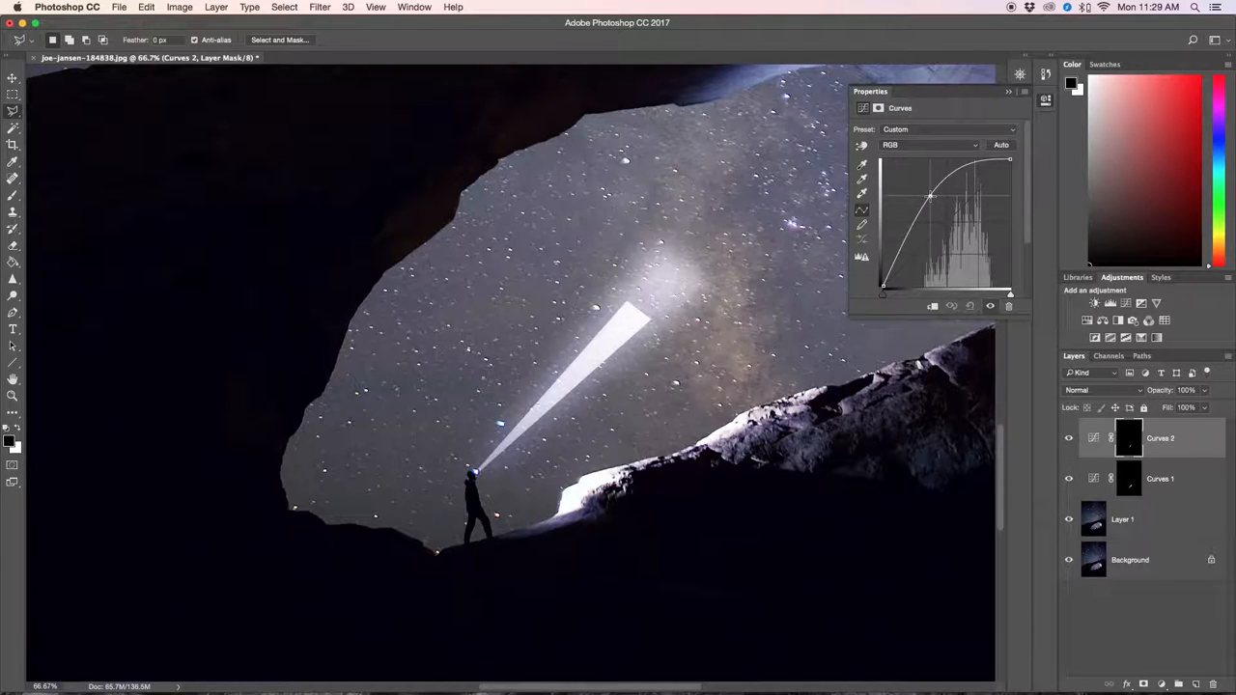
{"action": "left_click_drag", "start_coordinate": [931, 193], "coordinate": [931, 202]}
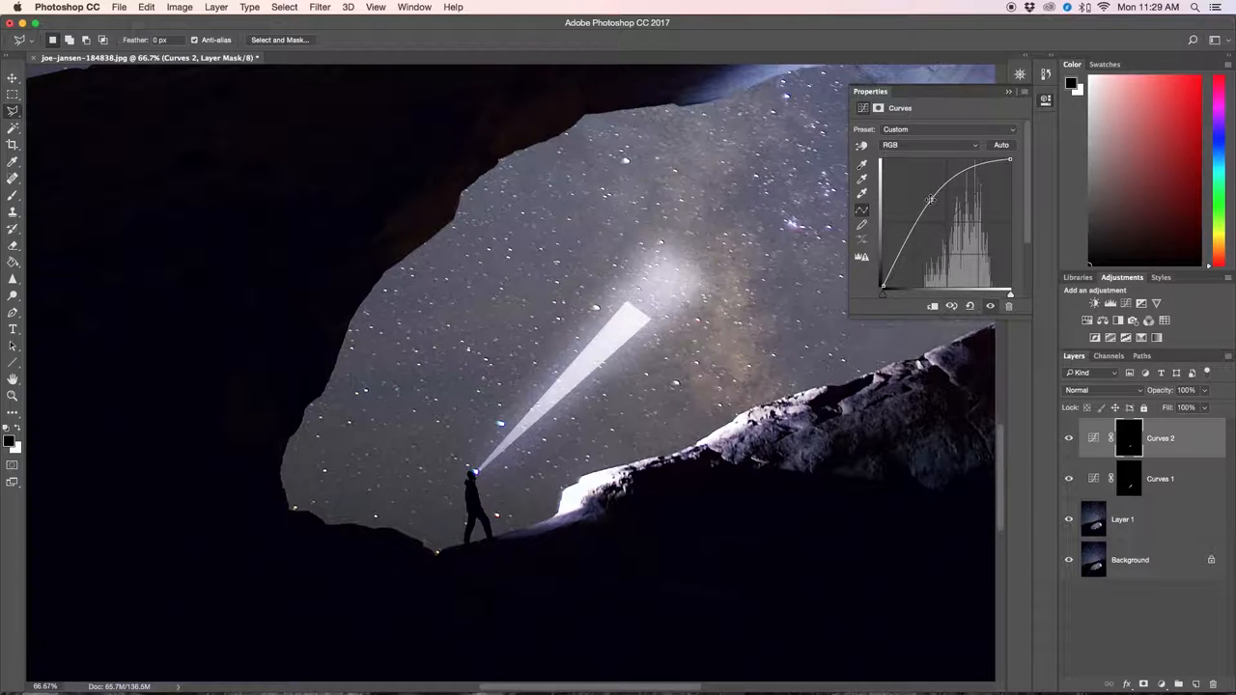
{"action": "left_click", "coordinate": [1008, 91]}
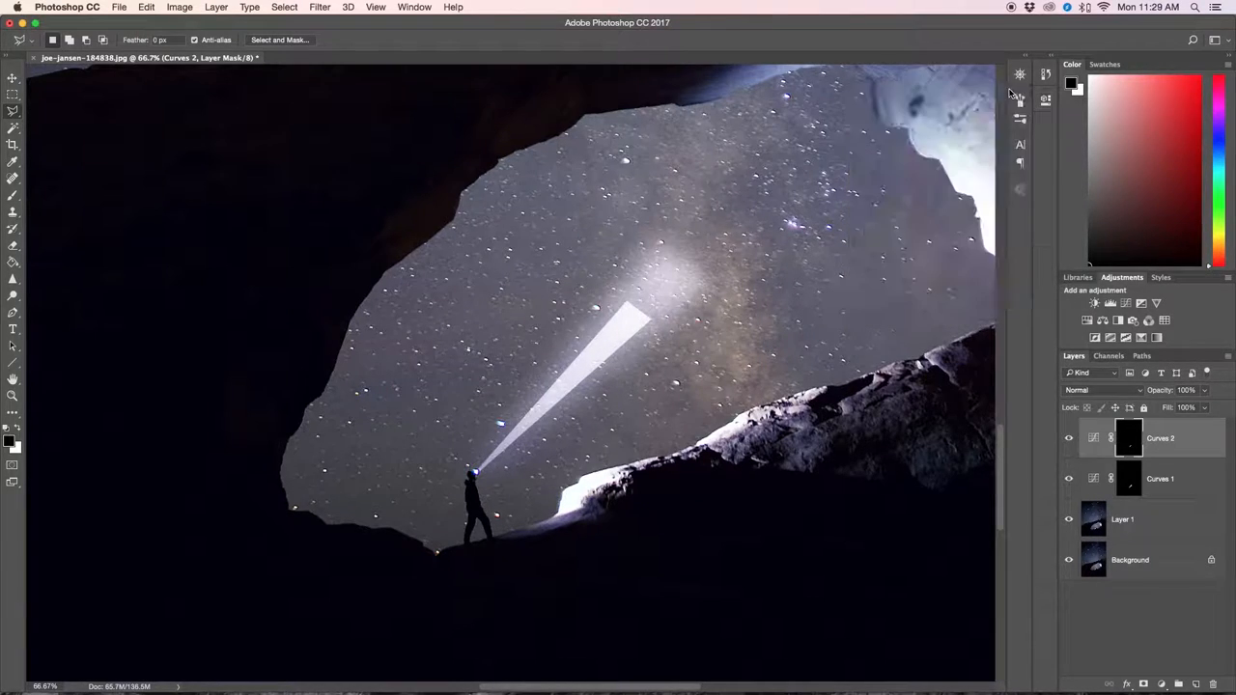
Gaussian-blur the second beam's mask at about 25 px radius for a soft glowing core.
{"action": "left_click", "coordinate": [321, 8]}
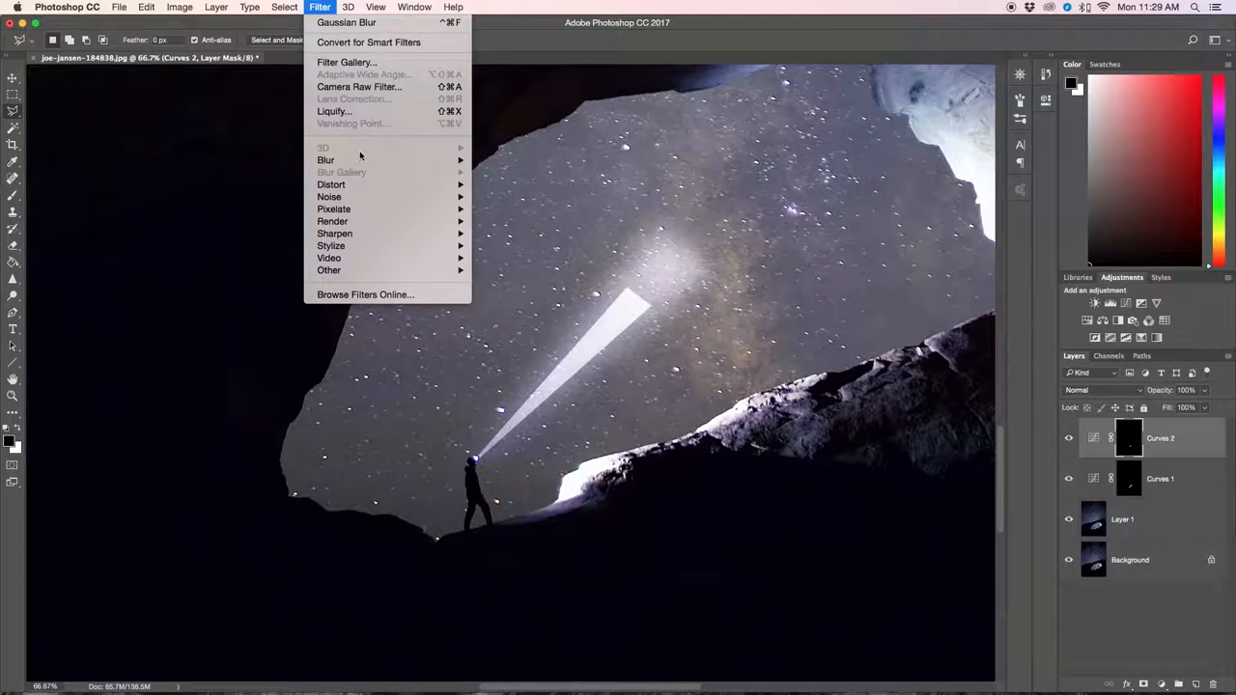
{"action": "mouse_move", "coordinate": [325, 158]}
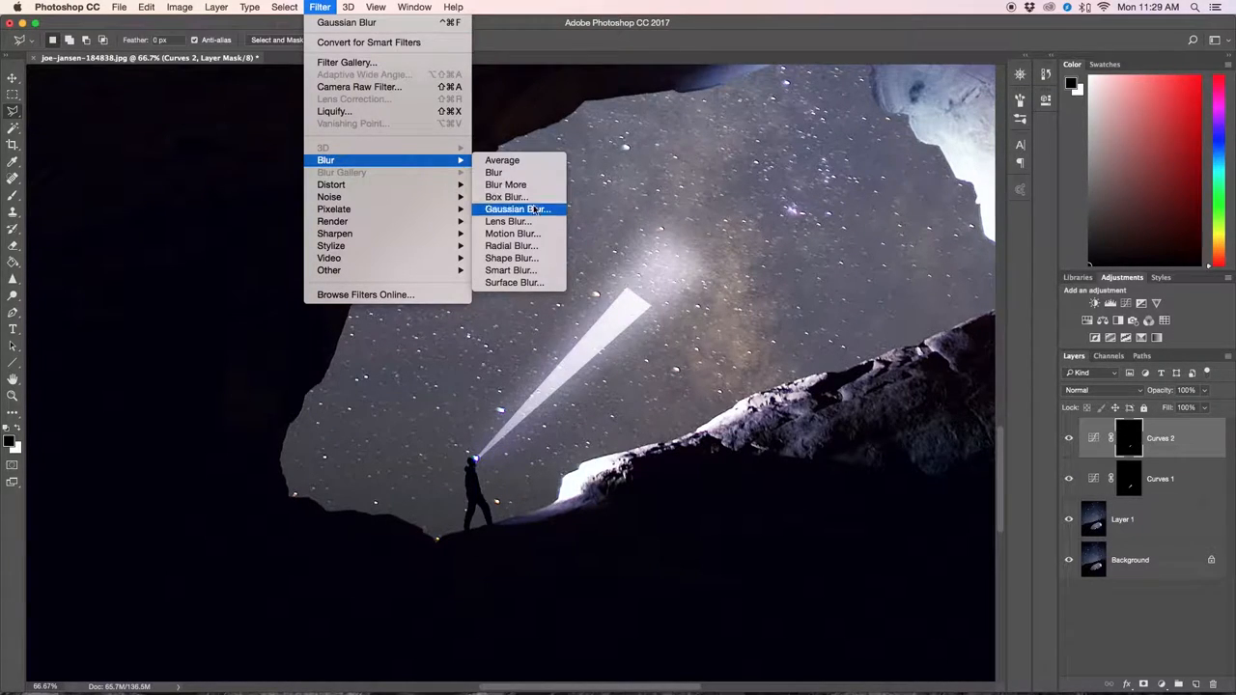
{"action": "left_click", "coordinate": [518, 208]}
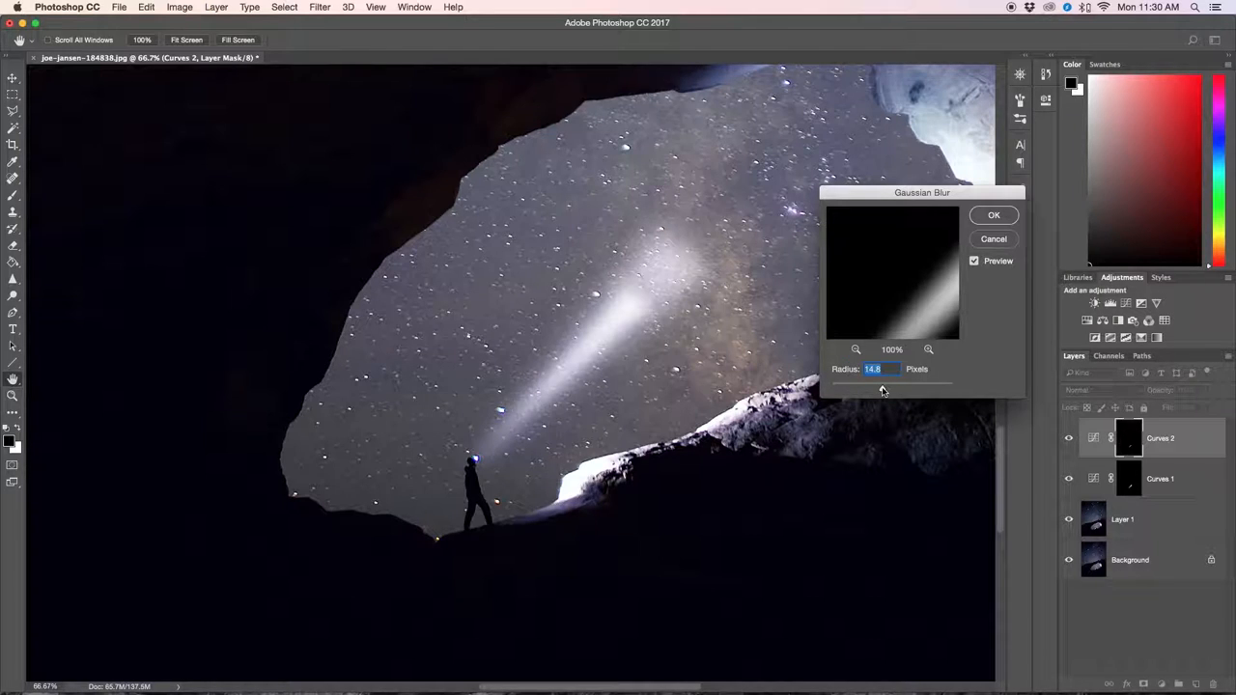
{"action": "left_click_drag", "start_coordinate": [873, 386], "coordinate": [885, 387]}
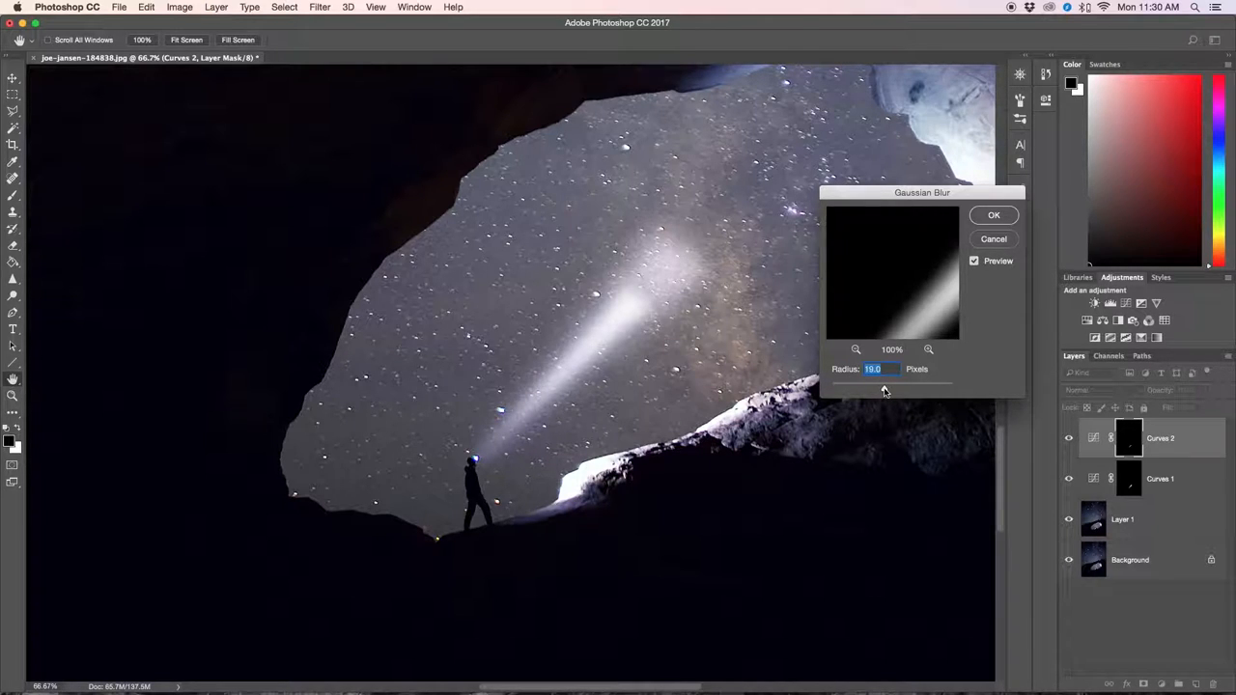
{"action": "left_click_drag", "start_coordinate": [898, 392], "coordinate": [881, 392]}
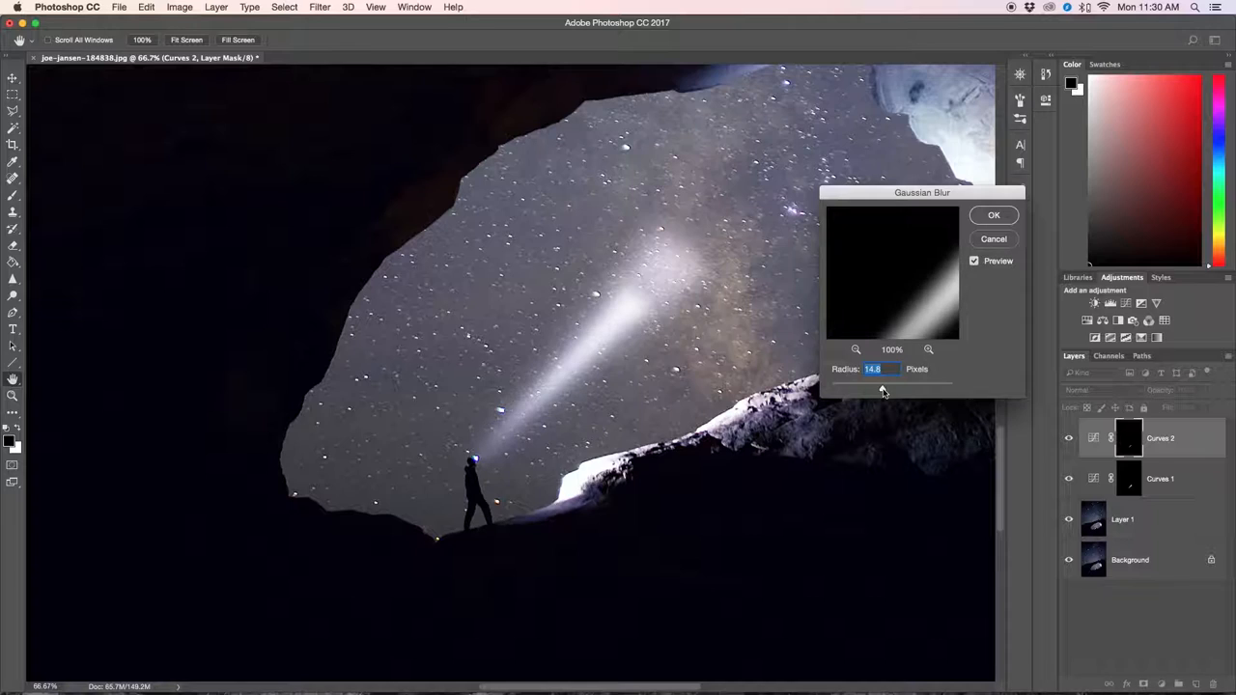
{"action": "left_click_drag", "start_coordinate": [873, 390], "coordinate": [886, 390]}
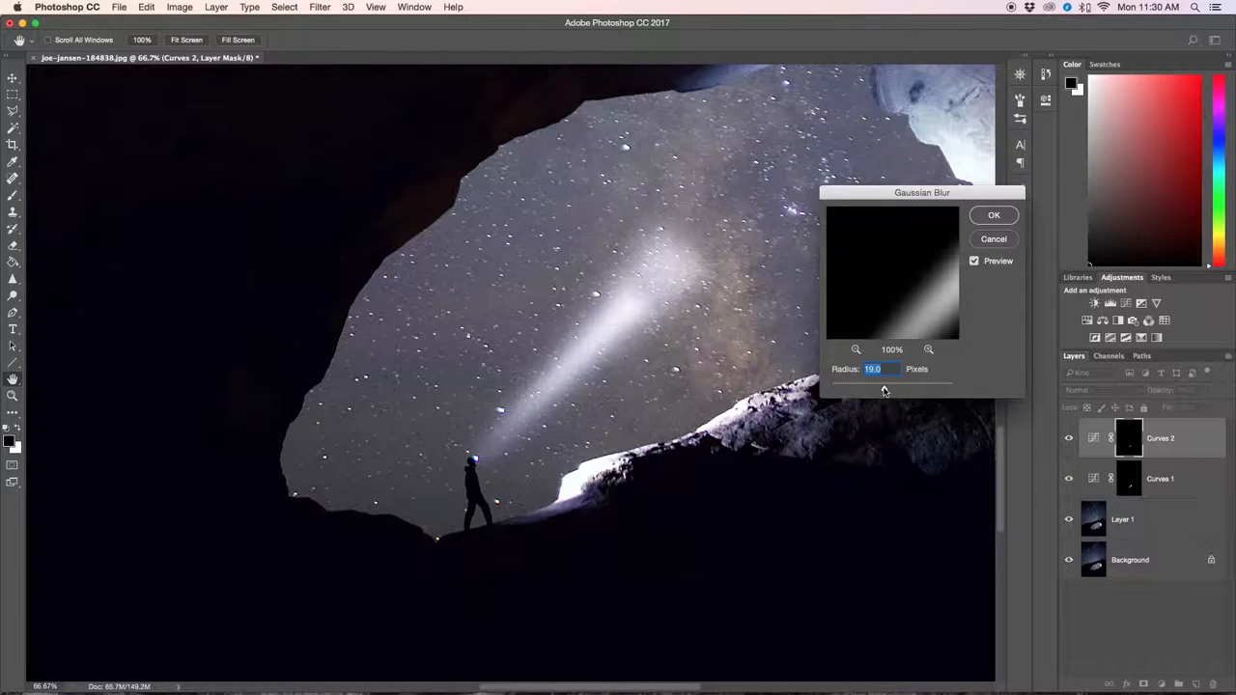
{"action": "mouse_move", "coordinate": [996, 232]}
{"action": "type", "text": "20"}
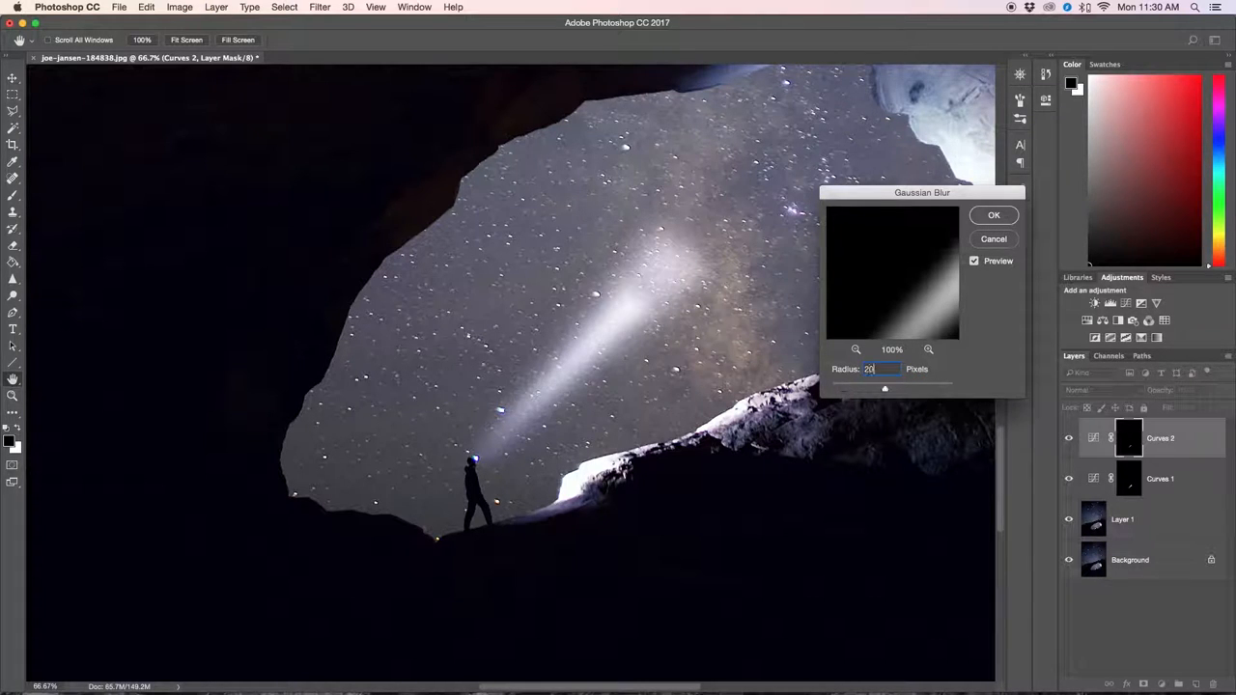
{"action": "left_click", "coordinate": [993, 214]}
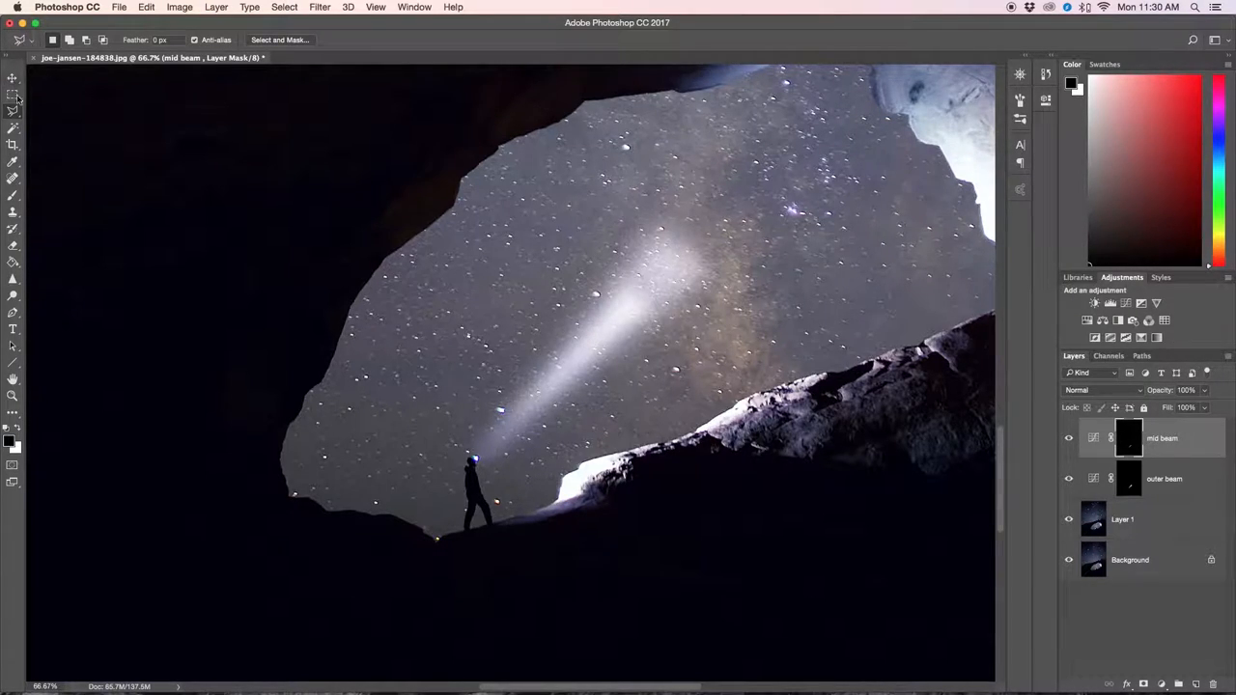
{"action": "mouse_move", "coordinate": [483, 464]}
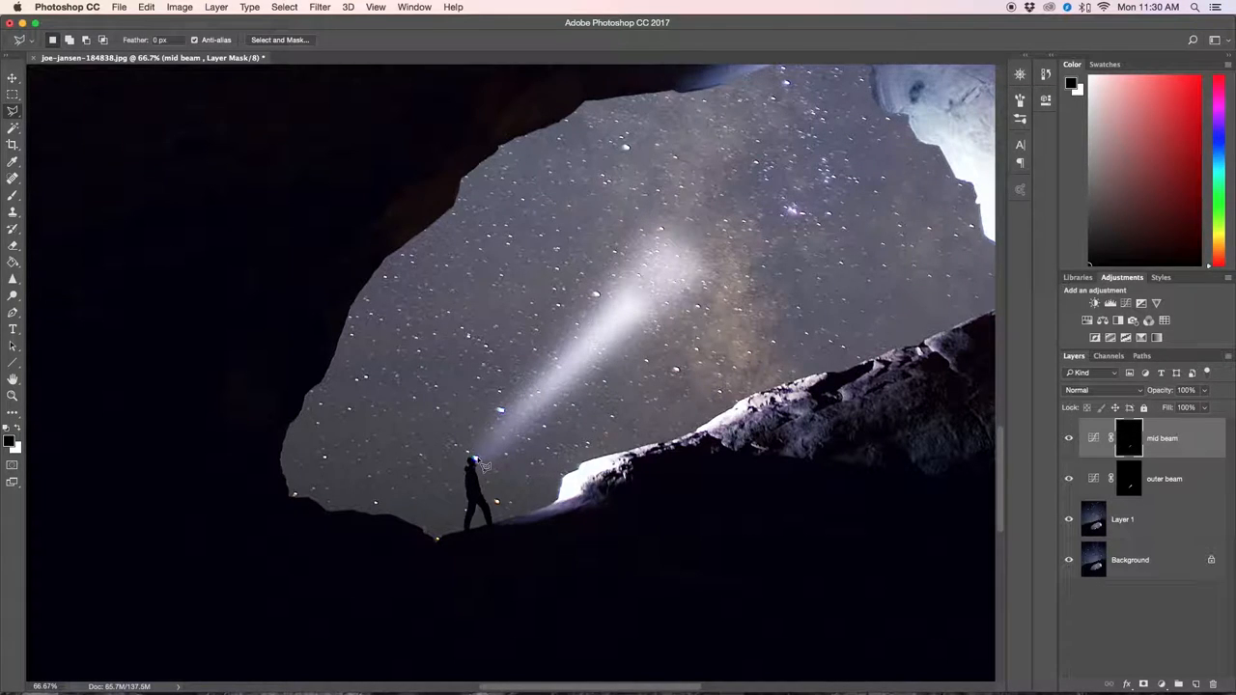
Lasso a third, thinnest wedge from the headlamp and add a Curves adjustment limited to it.
{"action": "left_click_drag", "start_coordinate": [471, 462], "coordinate": [576, 365]}
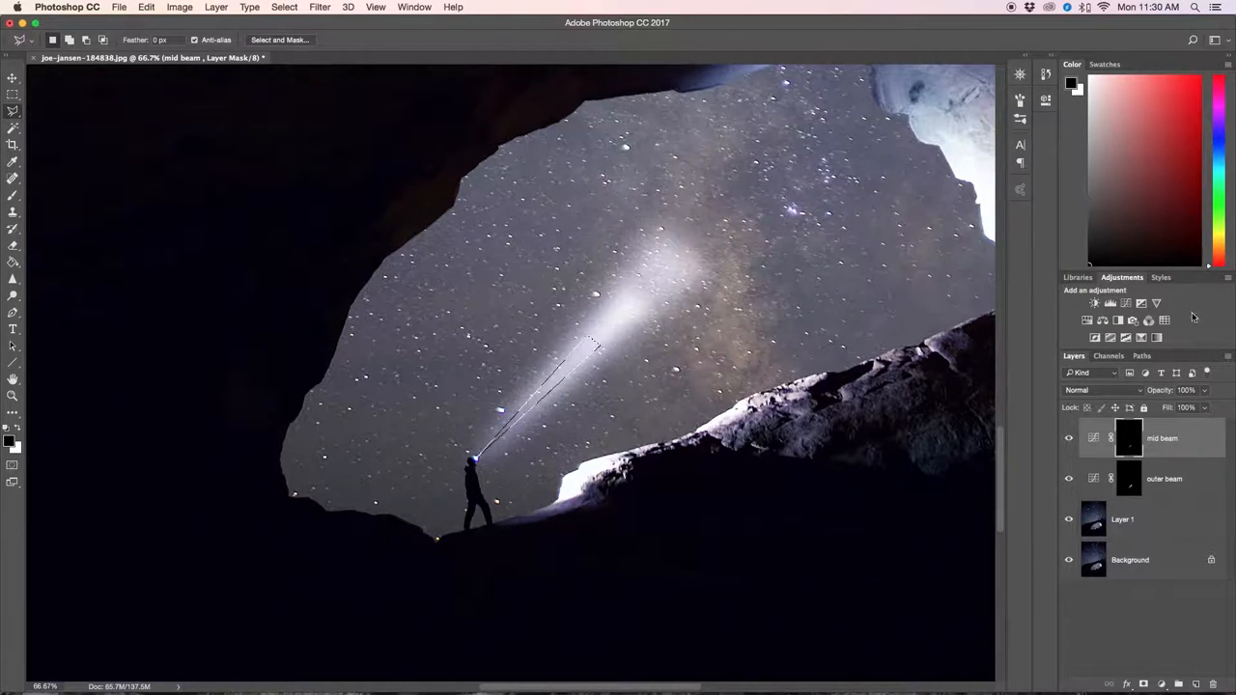
{"action": "left_click", "coordinate": [1093, 303]}
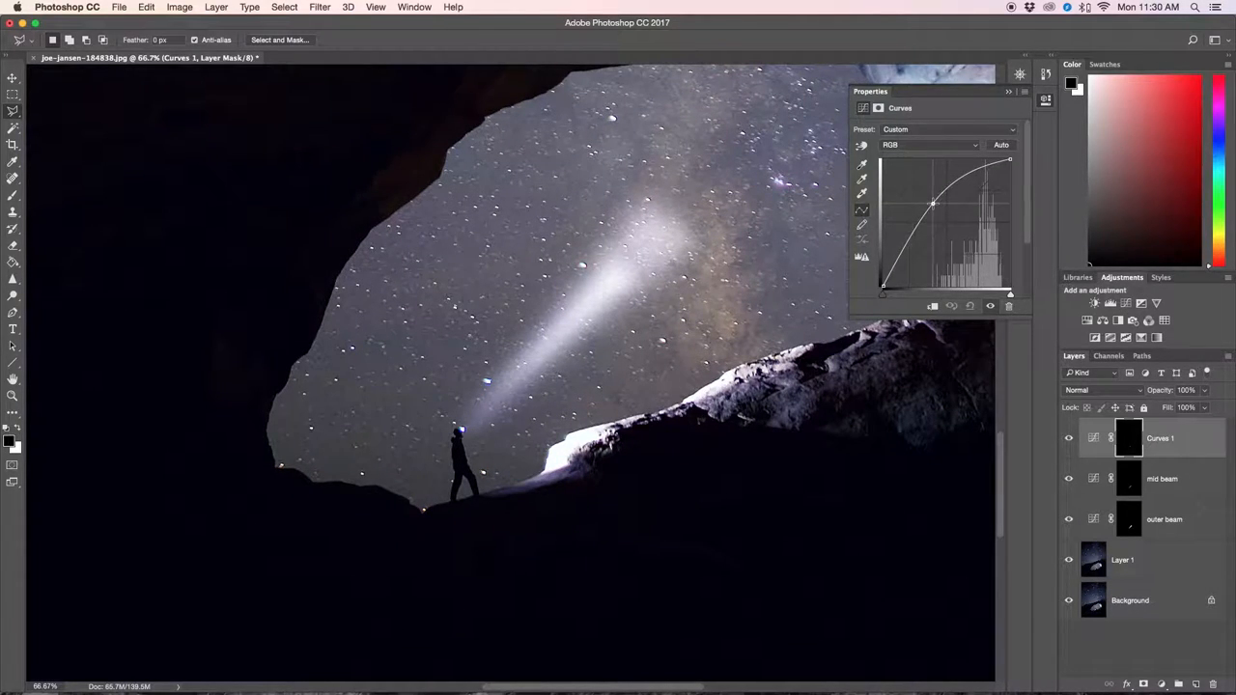
Push the third beam's curve up into a sharp, intense white ray and head to the Filter menu.
{"action": "left_click_drag", "start_coordinate": [931, 205], "coordinate": [931, 197]}
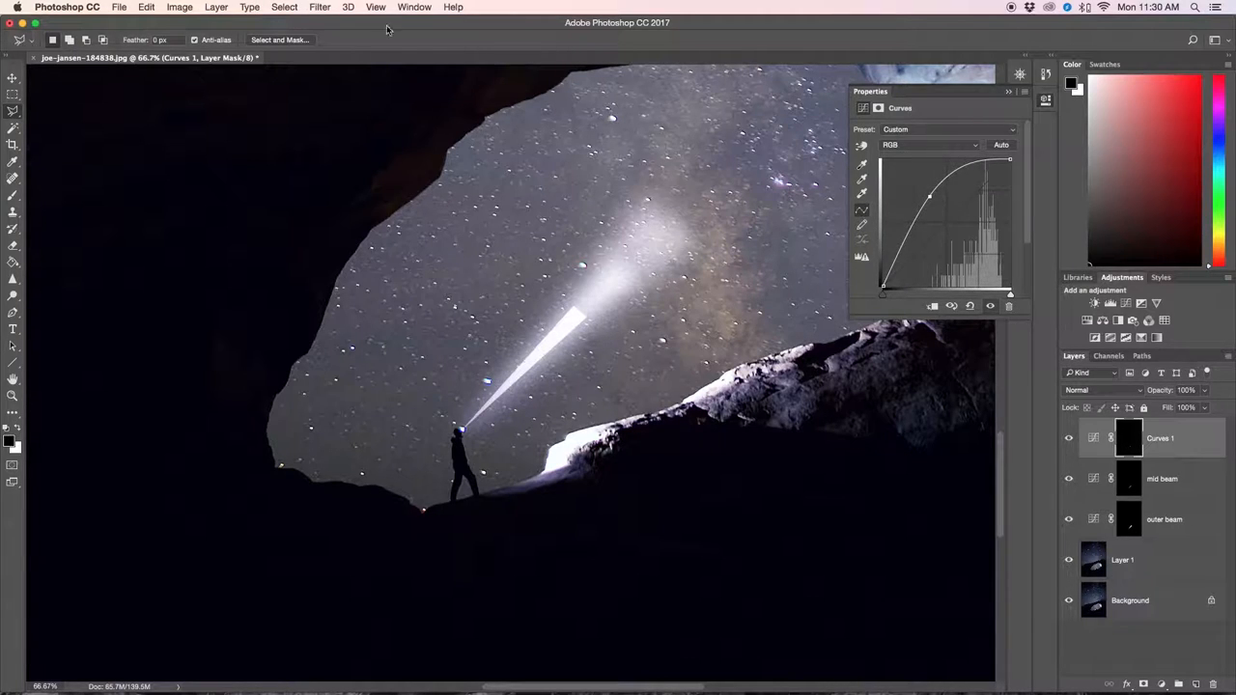
{"action": "left_click", "coordinate": [318, 8]}
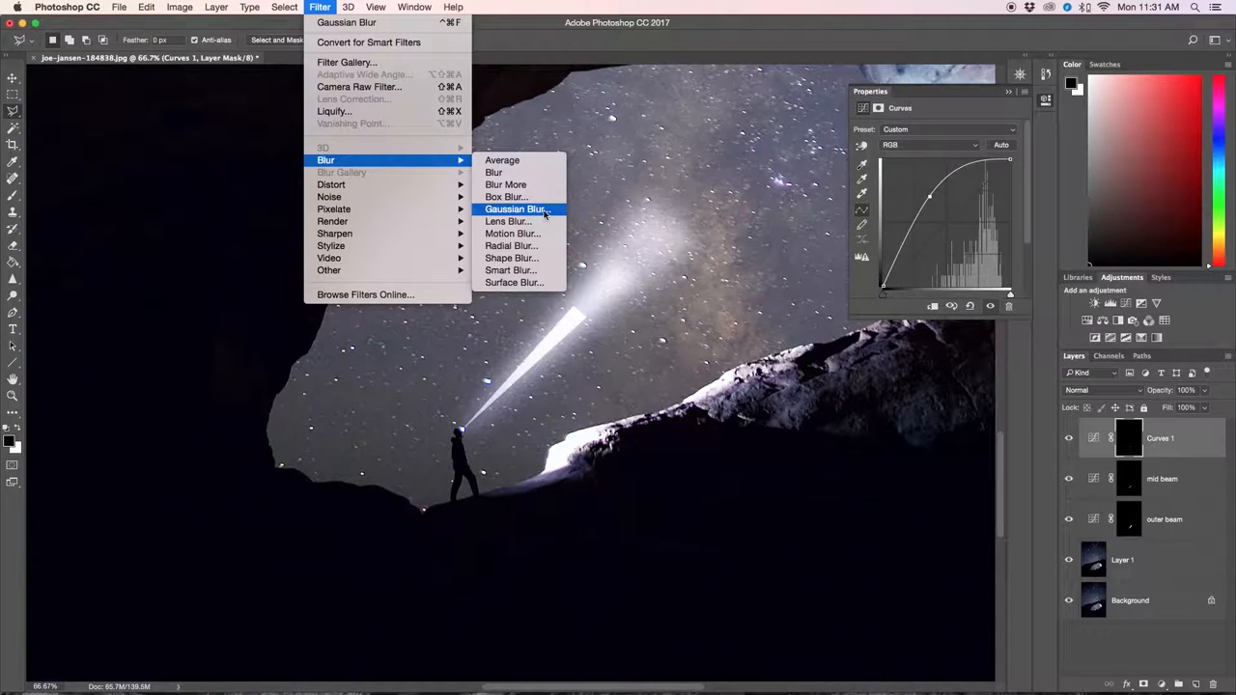
Gaussian-blur the third beam's mask so the sharp ray blends into the glow.
{"action": "left_click", "coordinate": [515, 208]}
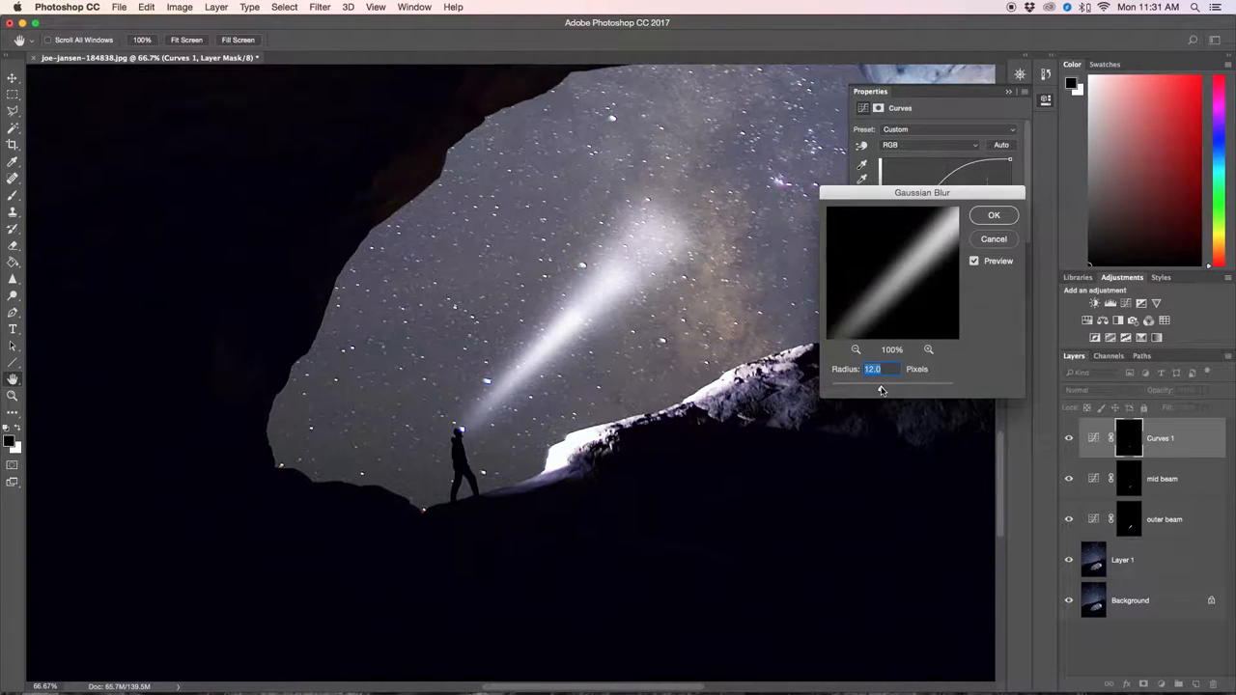
{"action": "left_click_drag", "start_coordinate": [873, 384], "coordinate": [887, 378]}
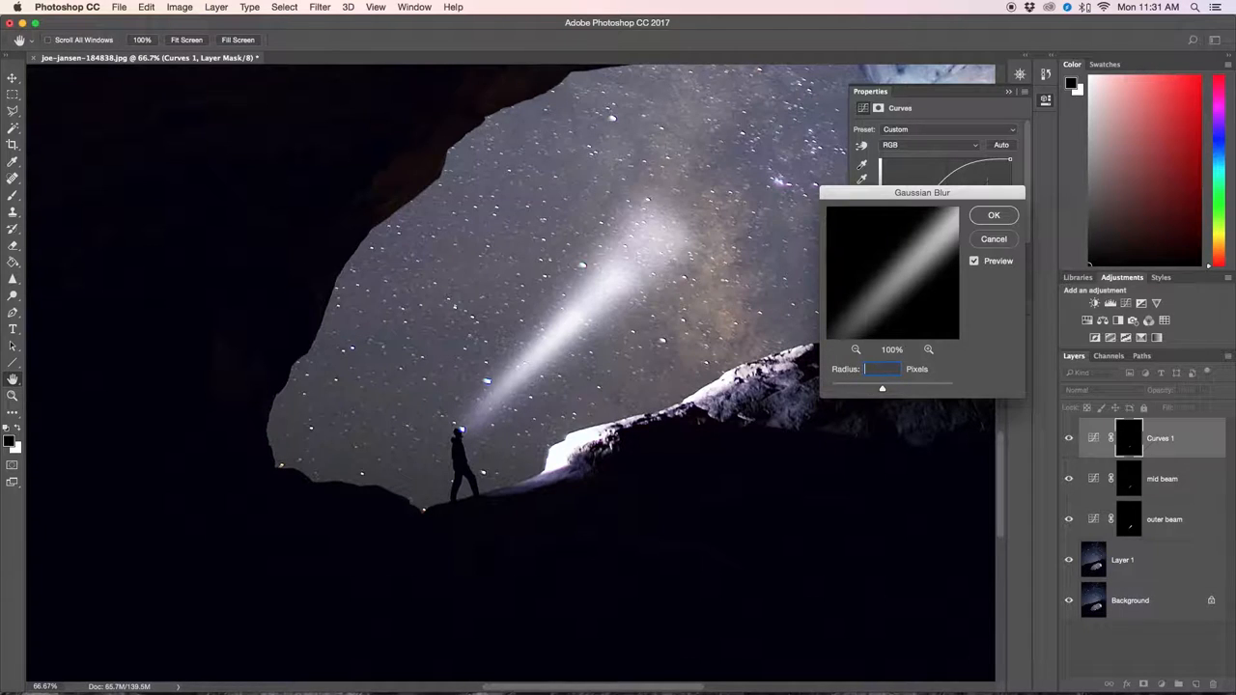
{"action": "left_click", "coordinate": [992, 215]}
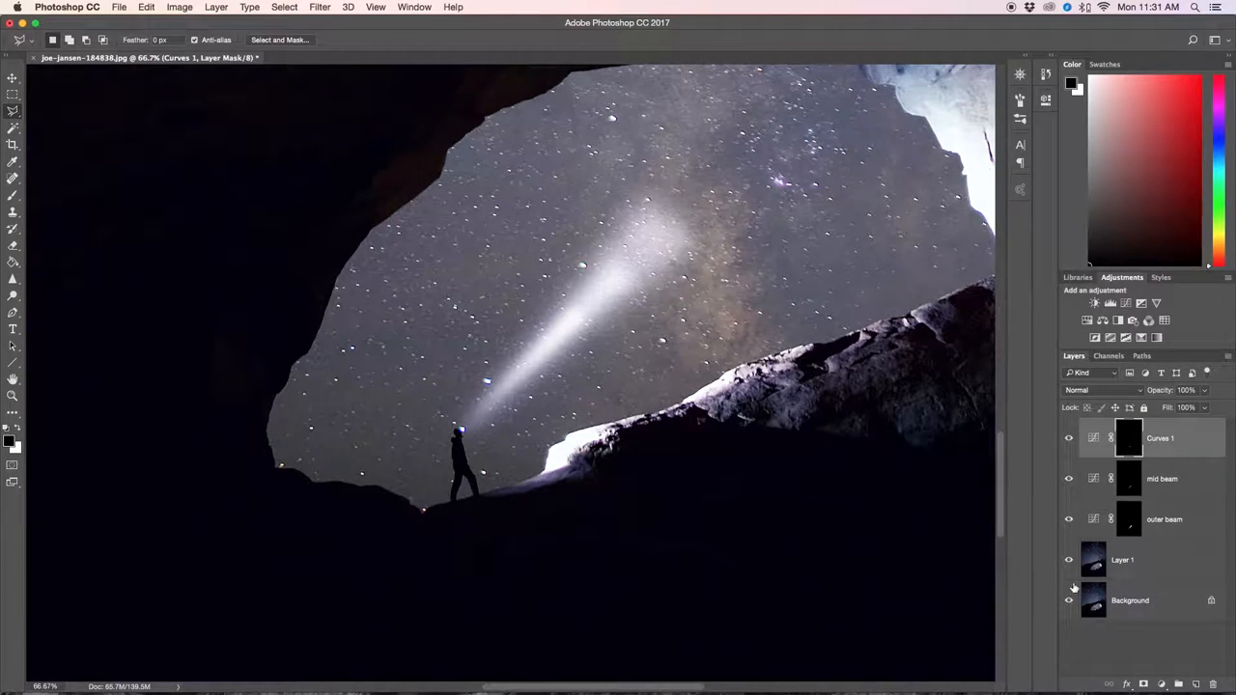
Rename the thinnest beam layer 'inner beam' and add a fresh Curves adjustment for a short headlamp beam.
{"action": "double_click", "coordinate": [1158, 436]}
{"action": "type", "text": "inner beam"}
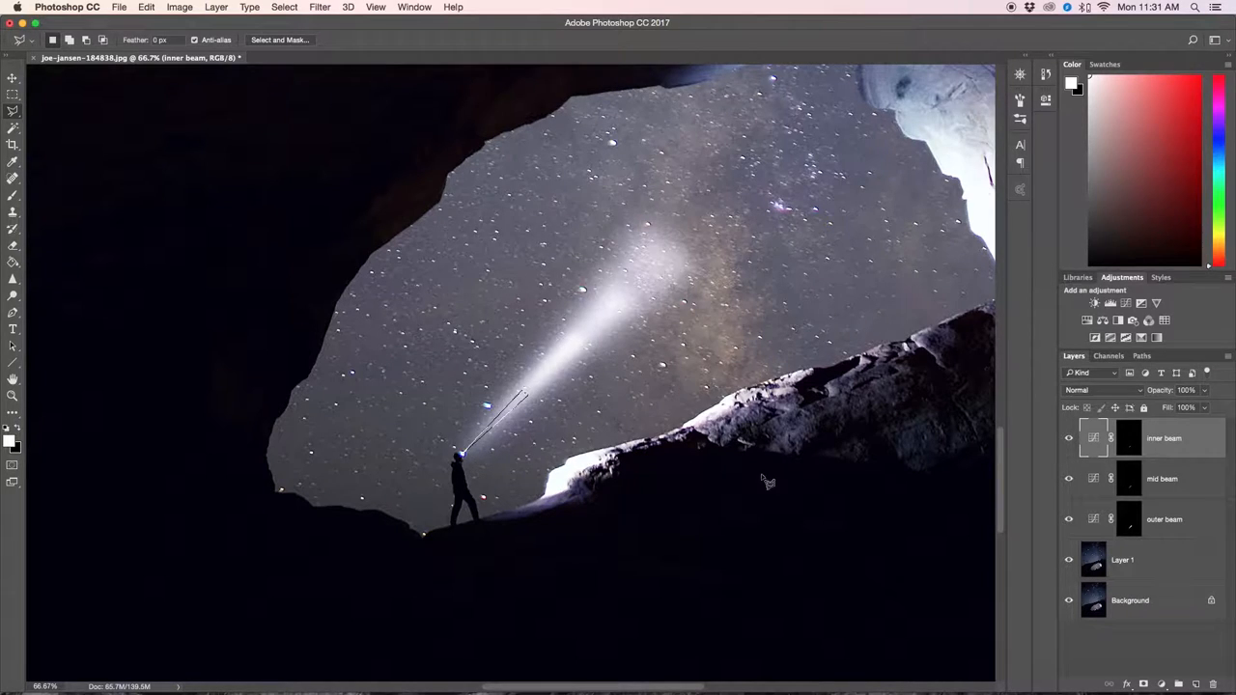
{"action": "left_click", "coordinate": [1124, 301]}
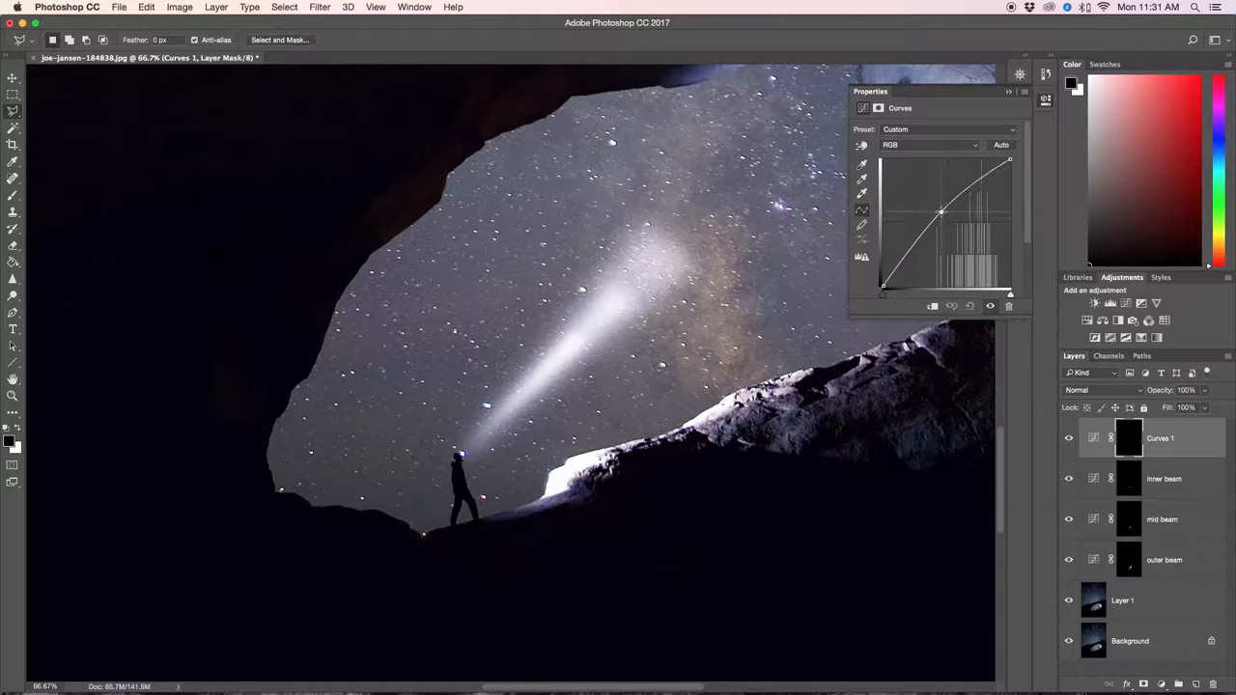
Raise the fourth Curves layer so the short headlamp beam glows as a bright, intense core ray.
{"action": "left_click_drag", "start_coordinate": [942, 212], "coordinate": [930, 193]}
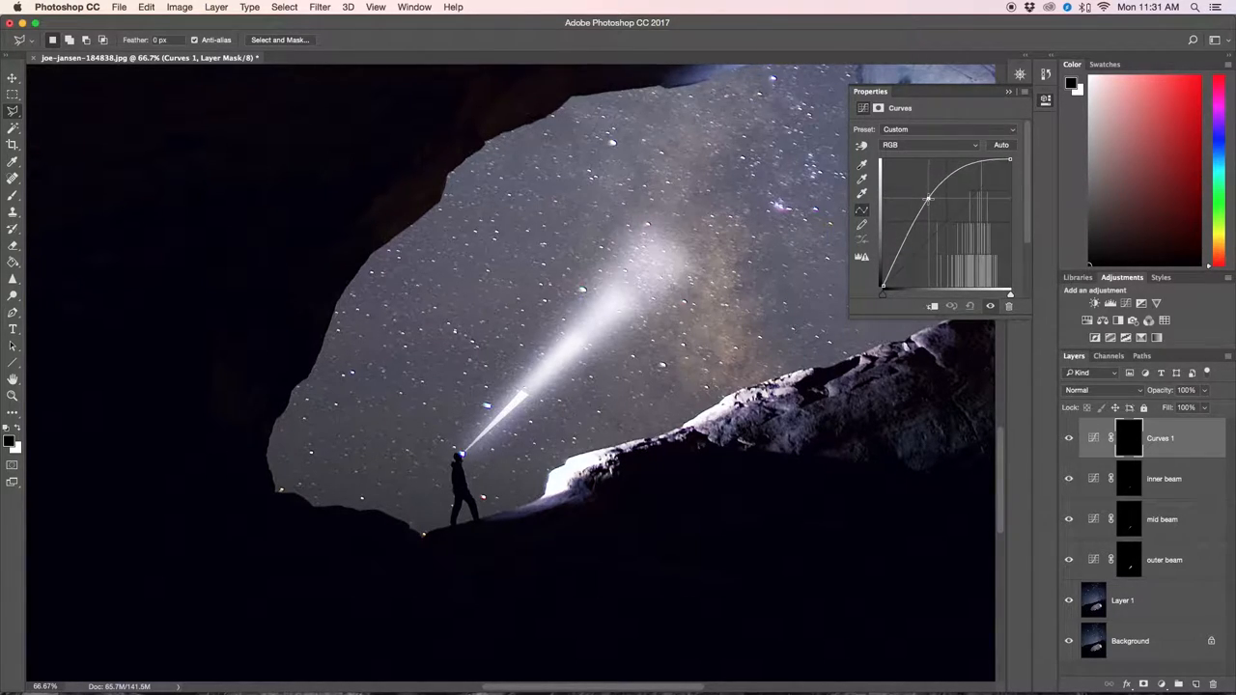
{"action": "left_click_drag", "start_coordinate": [927, 199], "coordinate": [927, 193]}
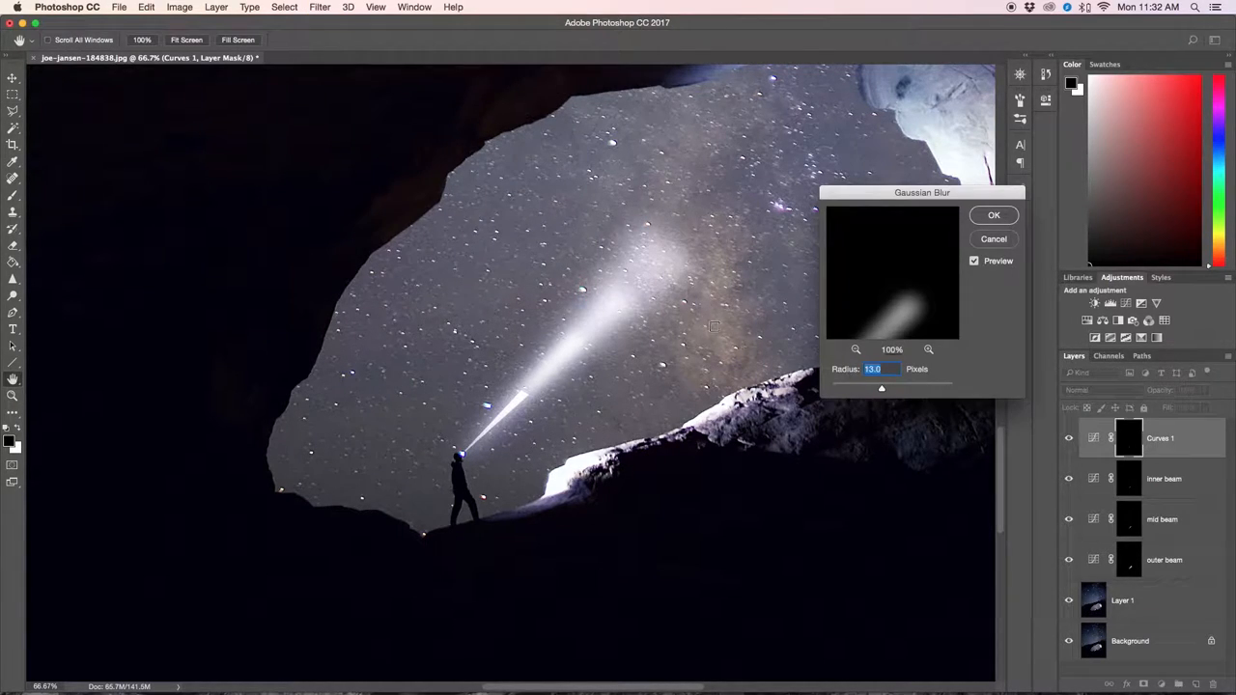
Apply a Gaussian Blur of about 5 px to the short headlamp beam's mask.
{"action": "left_click_drag", "start_coordinate": [881, 386], "coordinate": [873, 386]}
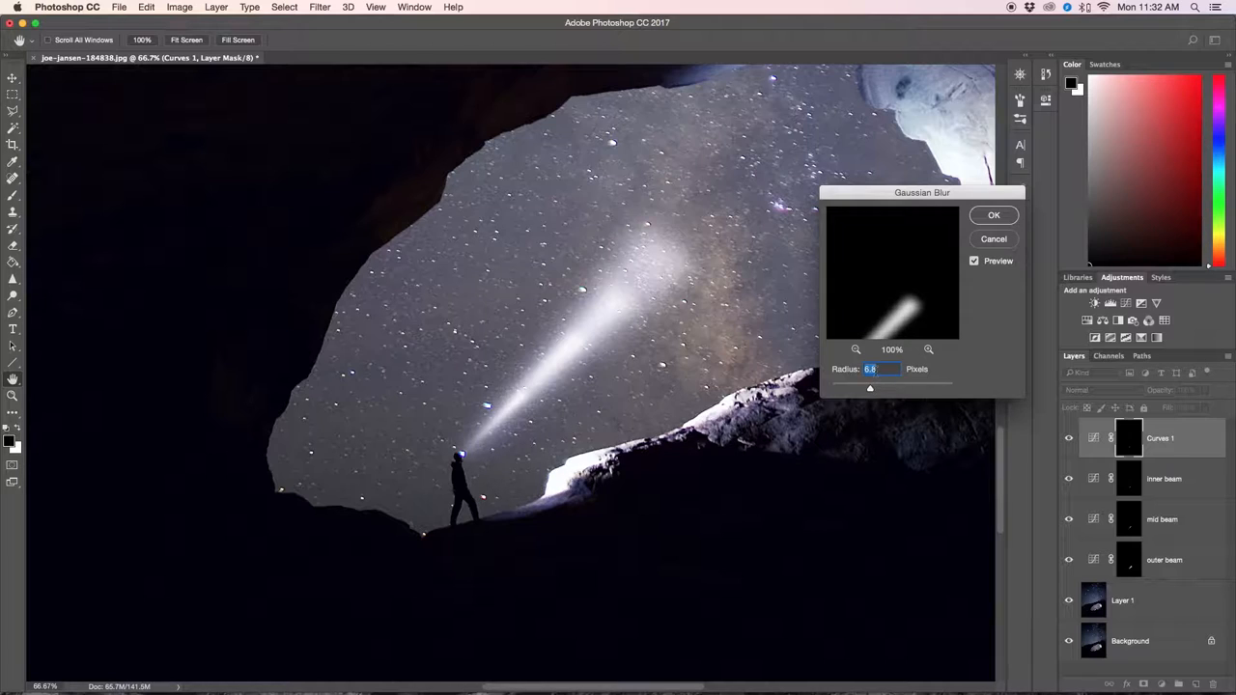
{"action": "left_click", "coordinate": [993, 214]}
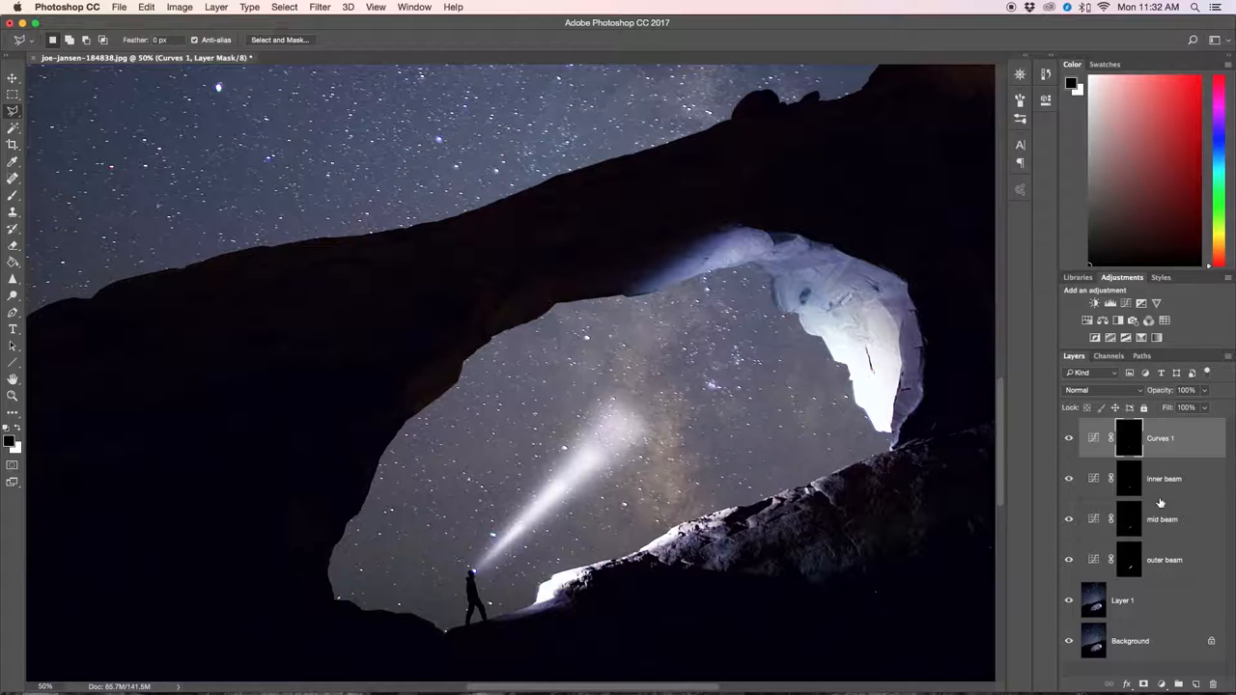
Paint black on the outer beam's mask to fade its far end, then move to the mid beam's mask.
{"action": "left_click", "coordinate": [1162, 560]}
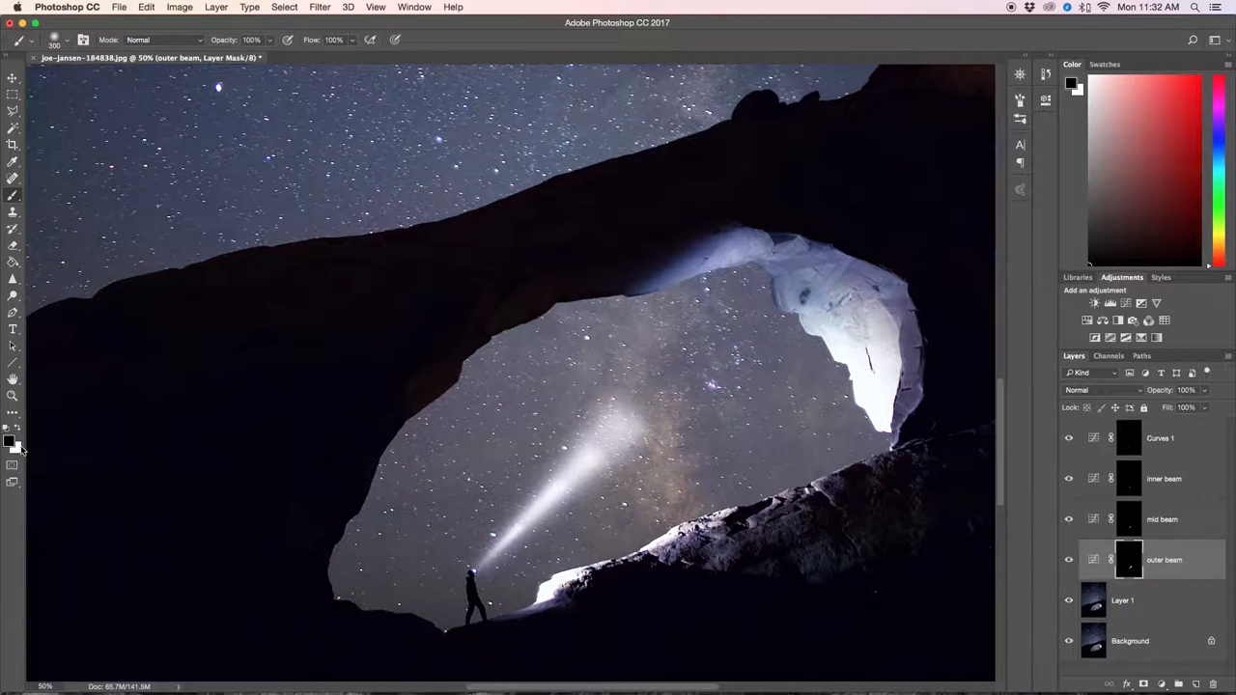
{"action": "mouse_move", "coordinate": [203, 421]}
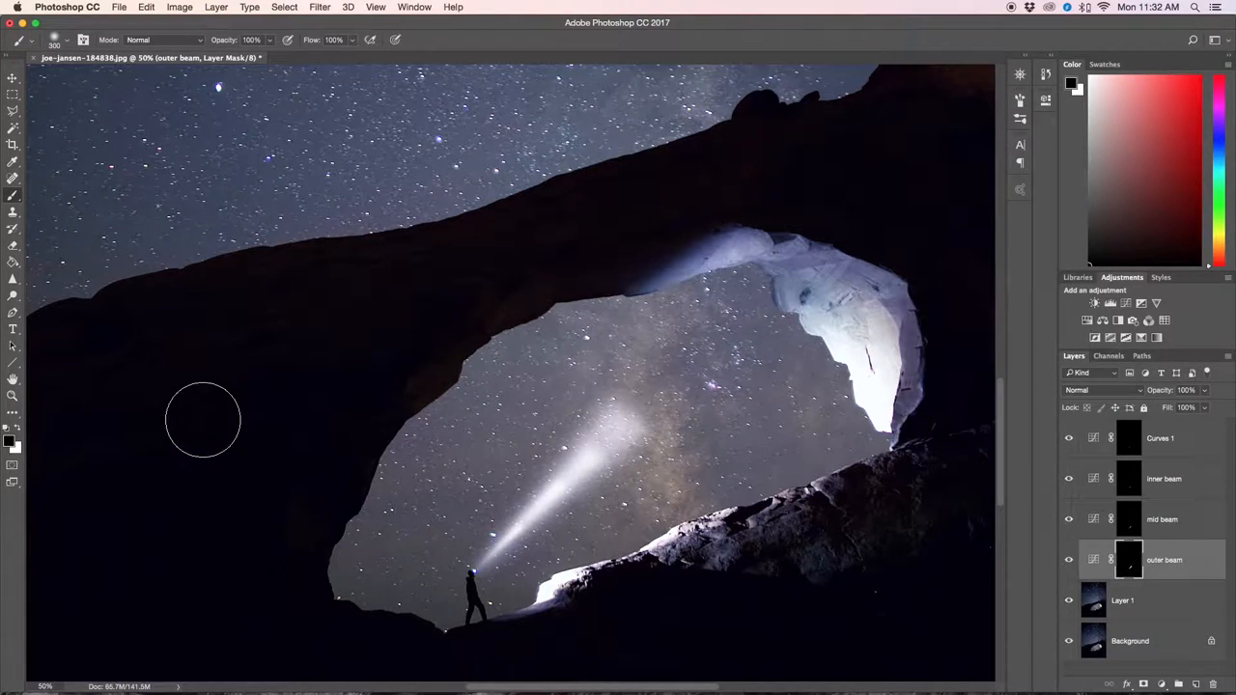
{"action": "left_click", "coordinate": [66, 39]}
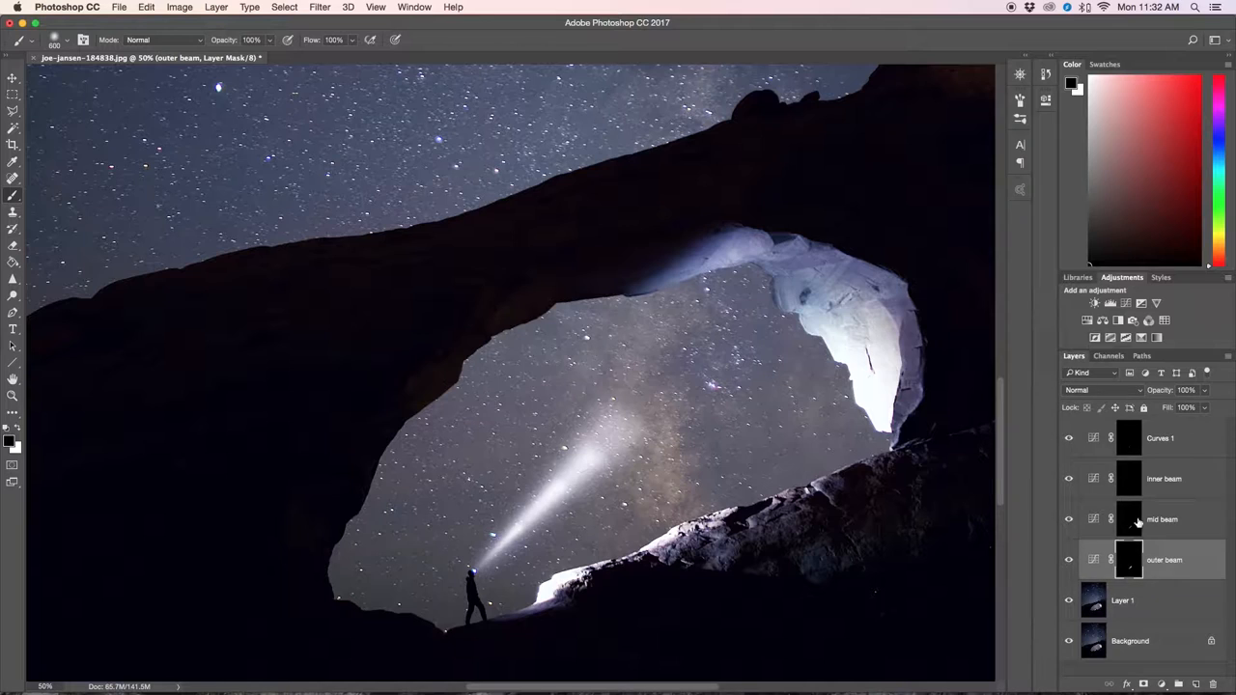
{"action": "left_click", "coordinate": [1159, 517]}
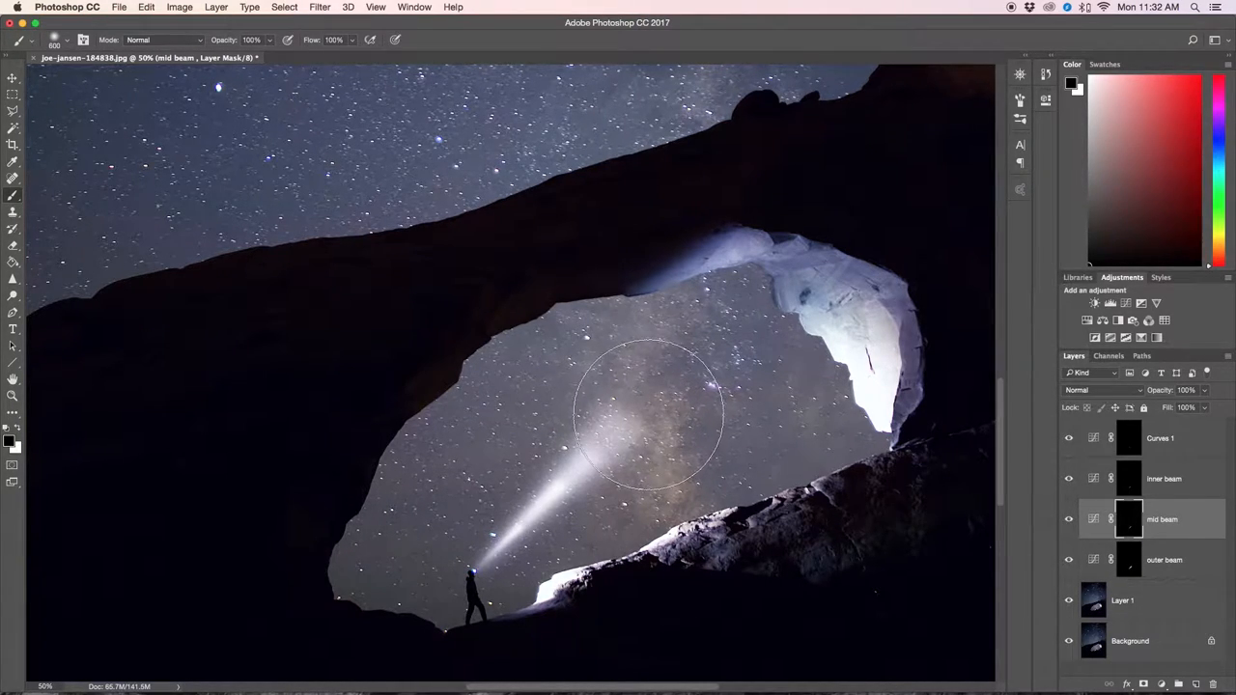
Paint black on the inner beam's mask so its tip tapers softly into the sky.
{"action": "left_click", "coordinate": [1162, 479]}
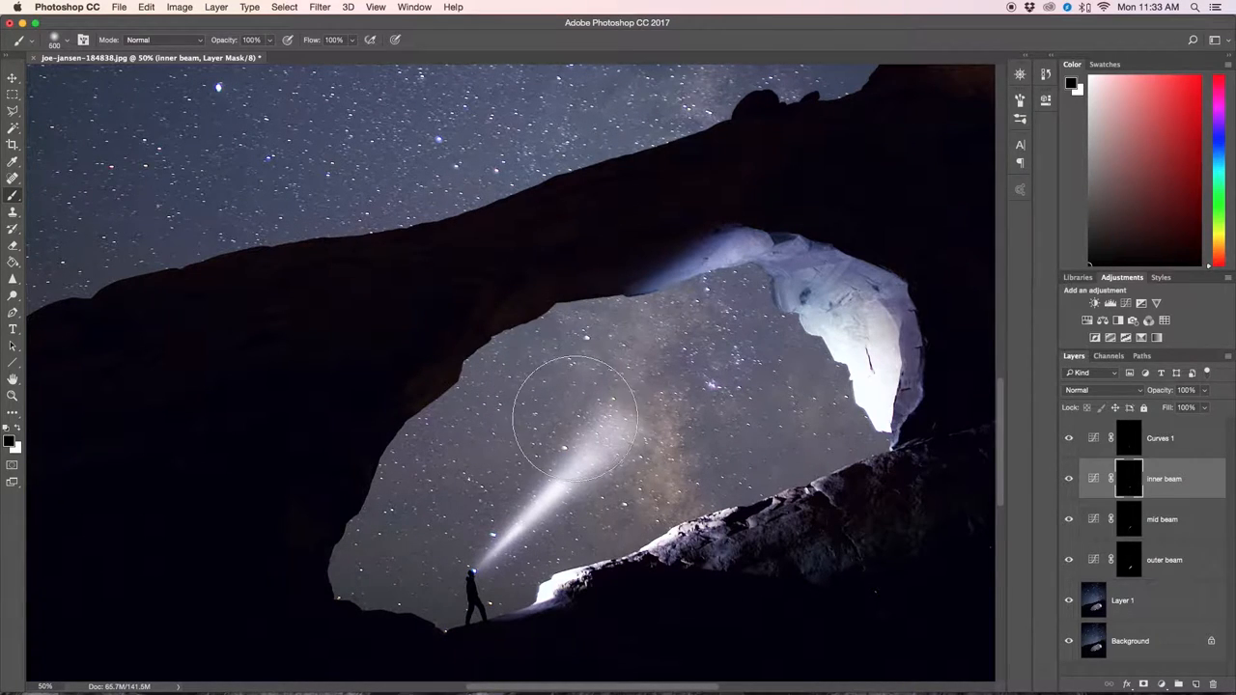
{"action": "left_click_drag", "start_coordinate": [576, 415], "coordinate": [583, 474]}
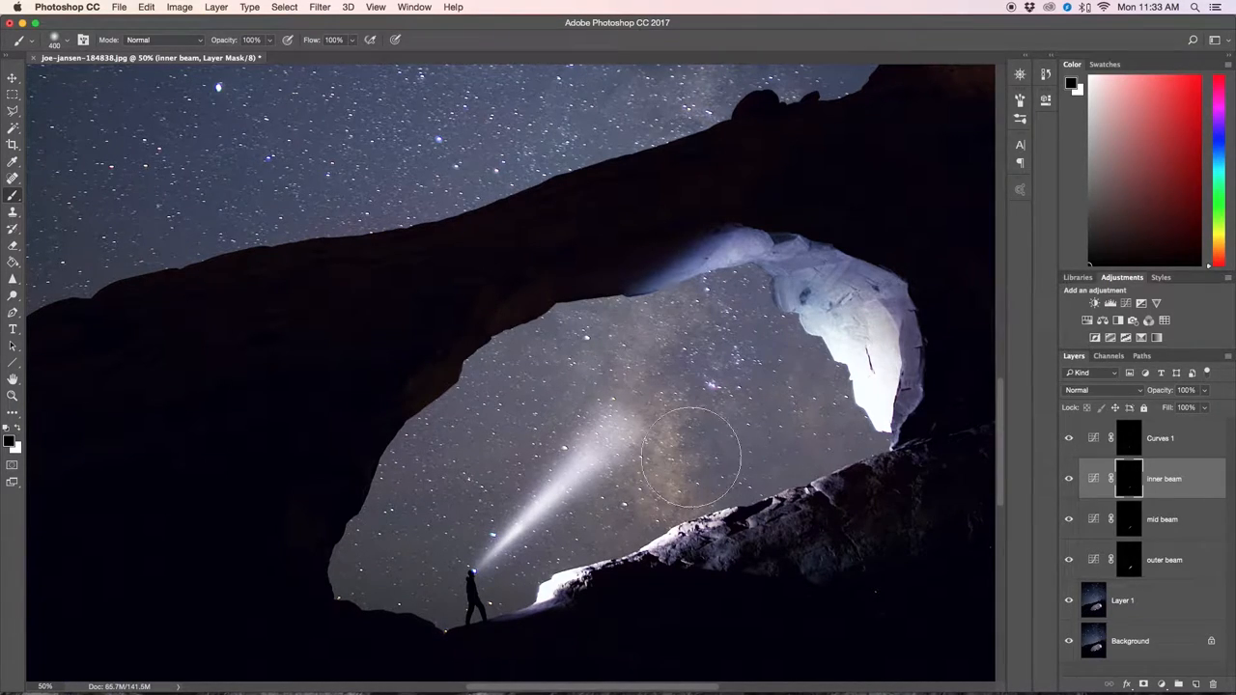
{"action": "left_click", "coordinate": [1159, 436]}
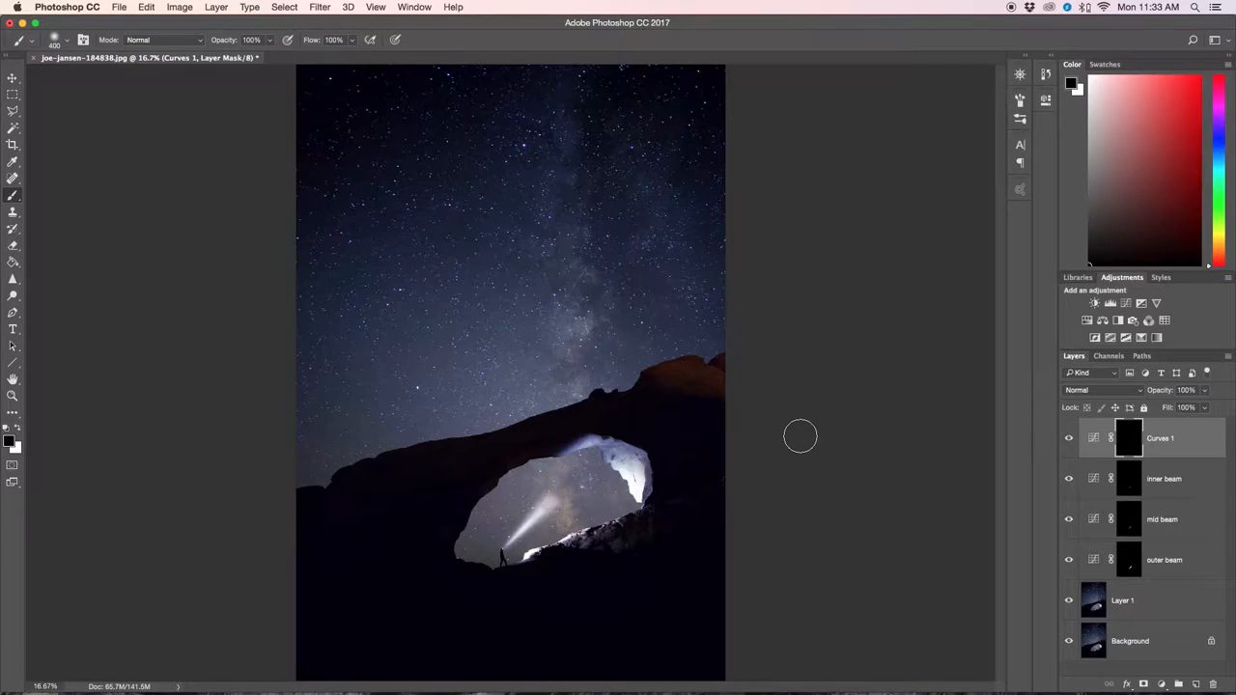
{"action": "mouse_move", "coordinate": [1174, 564]}
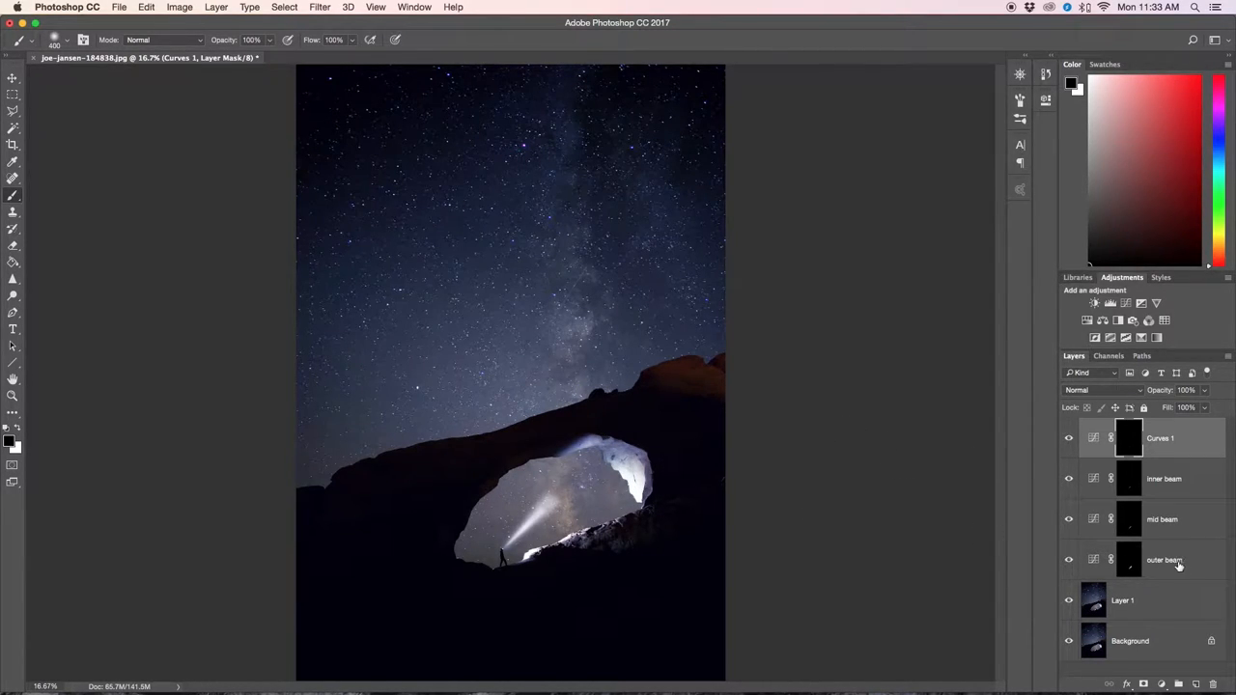
Target the outer beam's mask again to refine its fade near the arch.
{"action": "left_click", "coordinate": [1127, 560]}
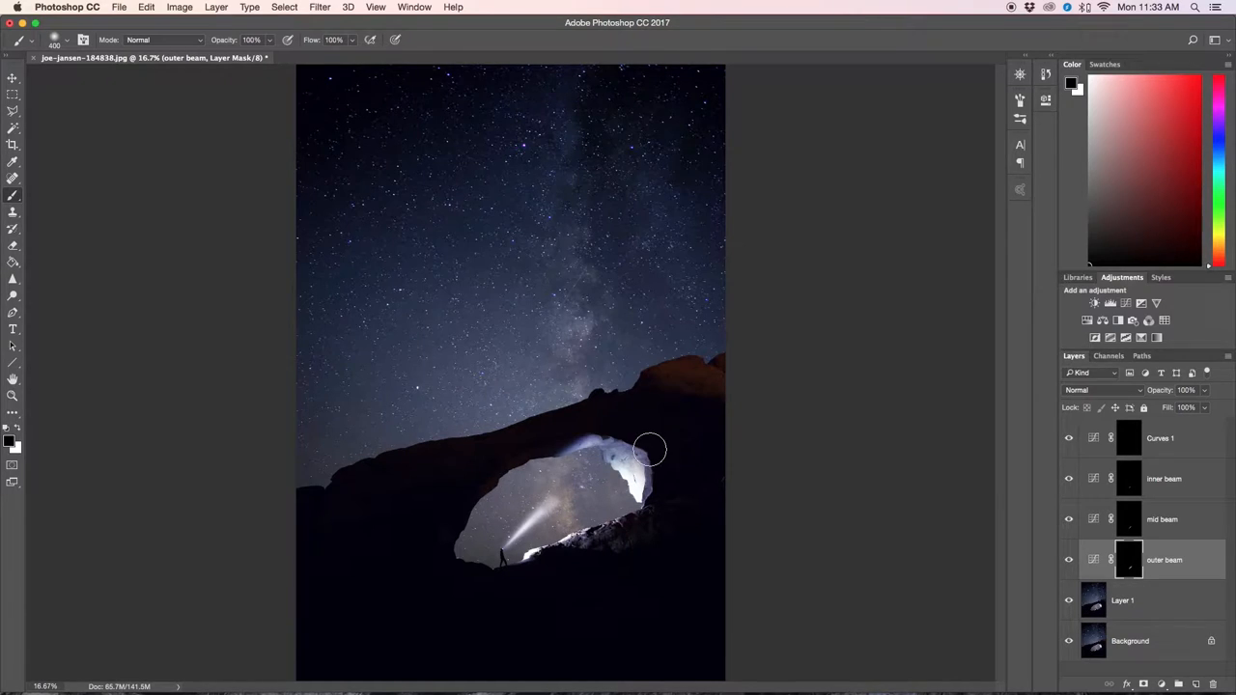
{"action": "mouse_move", "coordinate": [743, 587]}
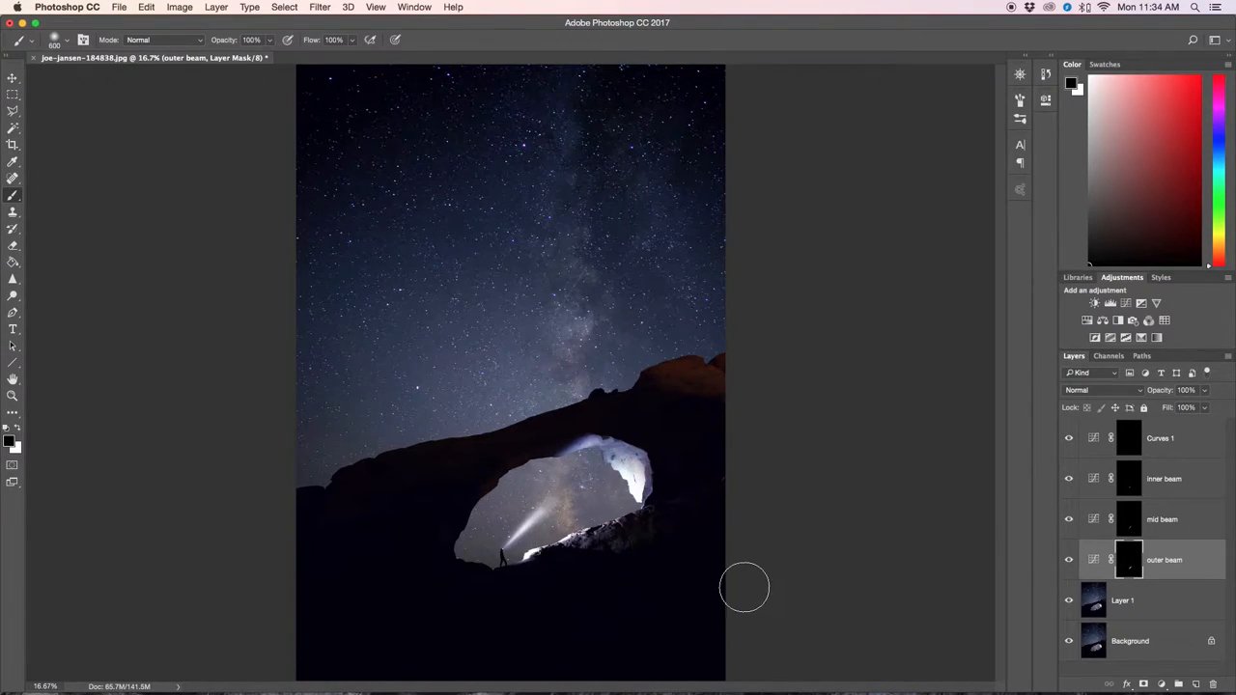